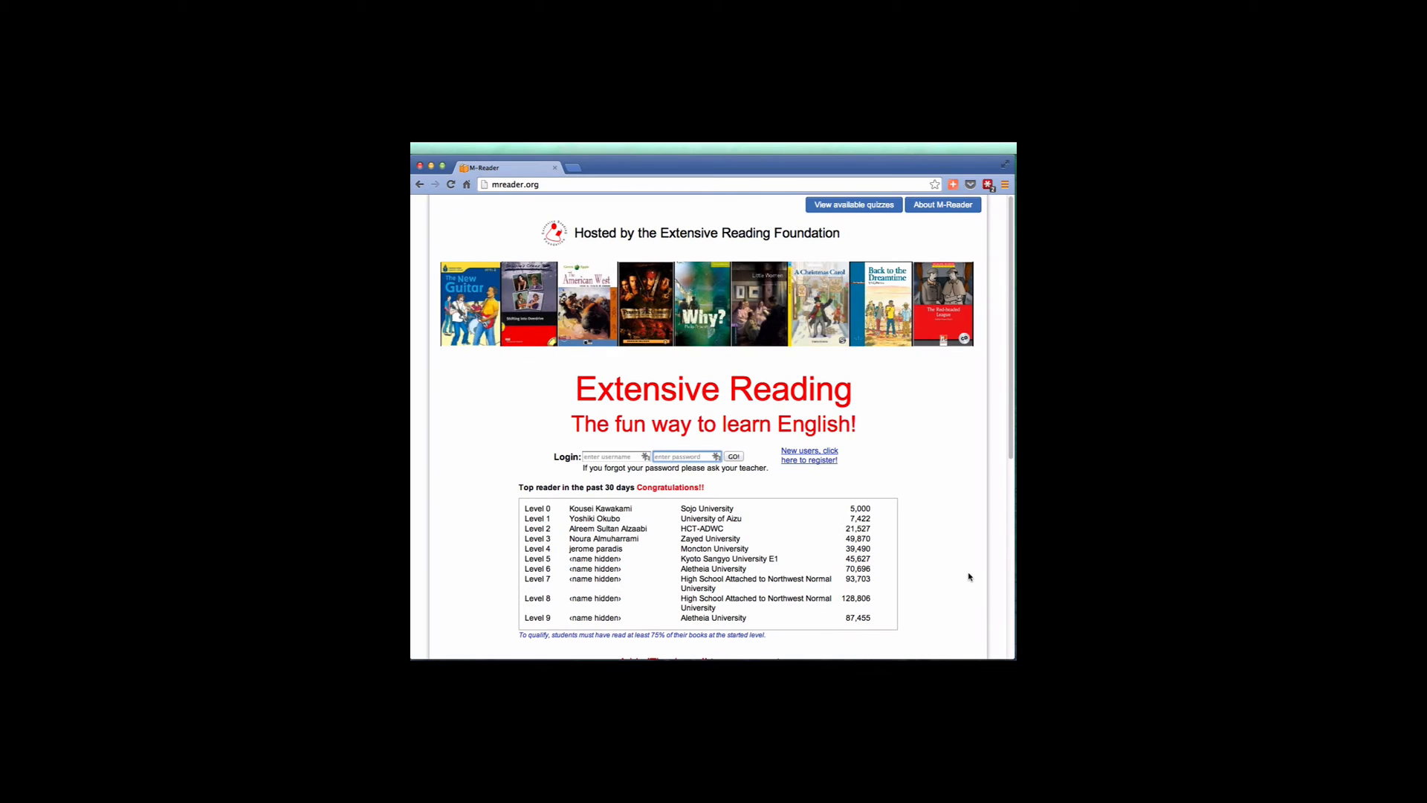
pyautogui.moveTo(975, 564)
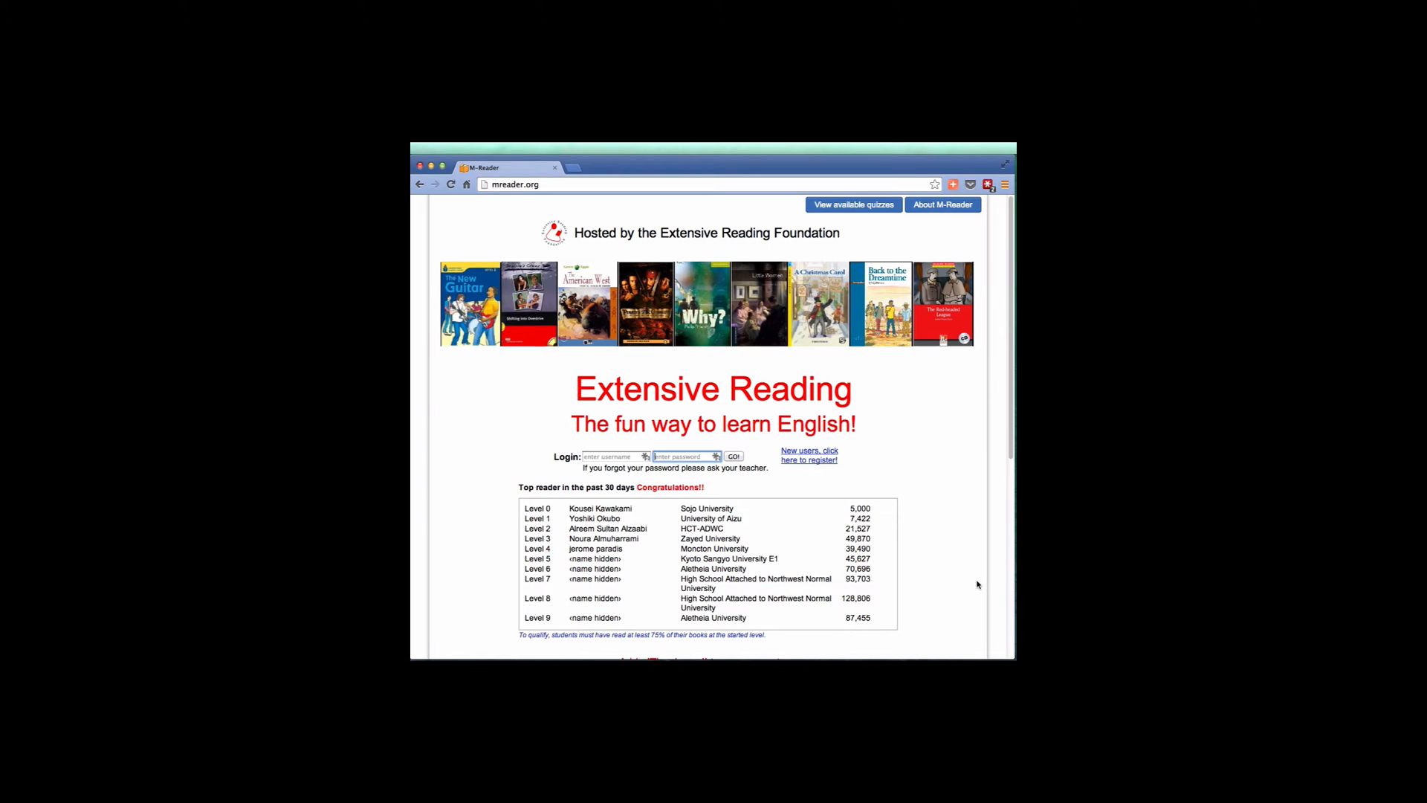
pyautogui.moveTo(980, 580)
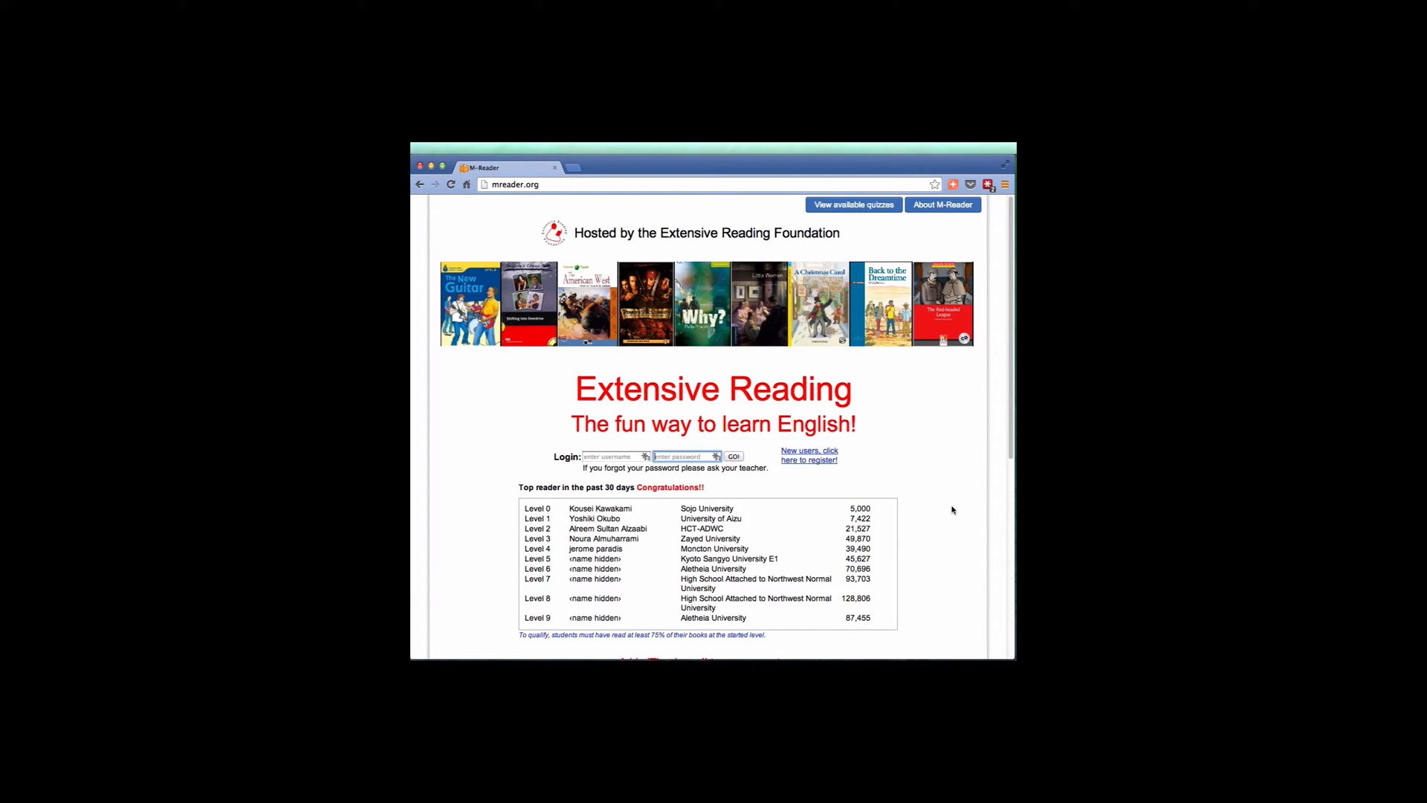
pyautogui.moveTo(969, 508)
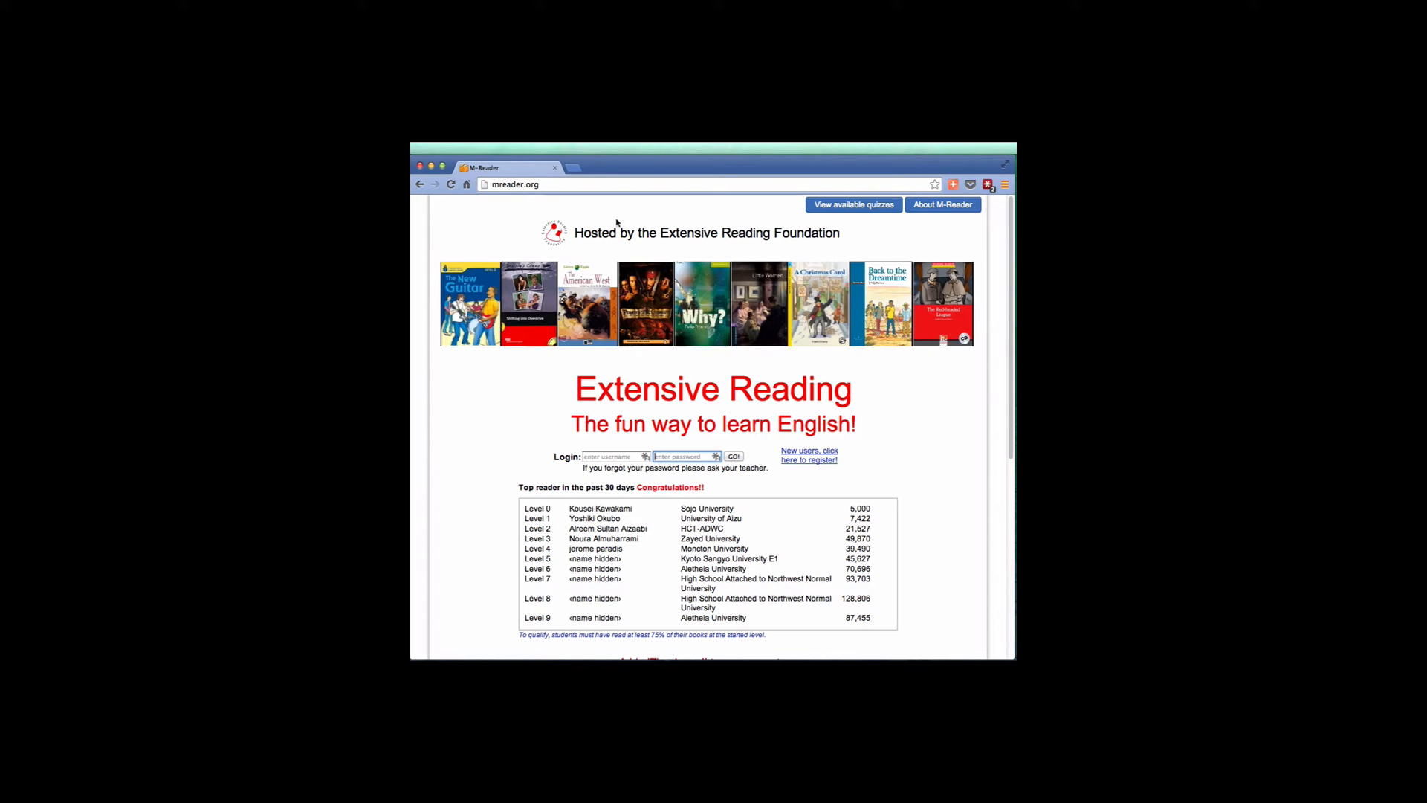
pyautogui.moveTo(598, 214)
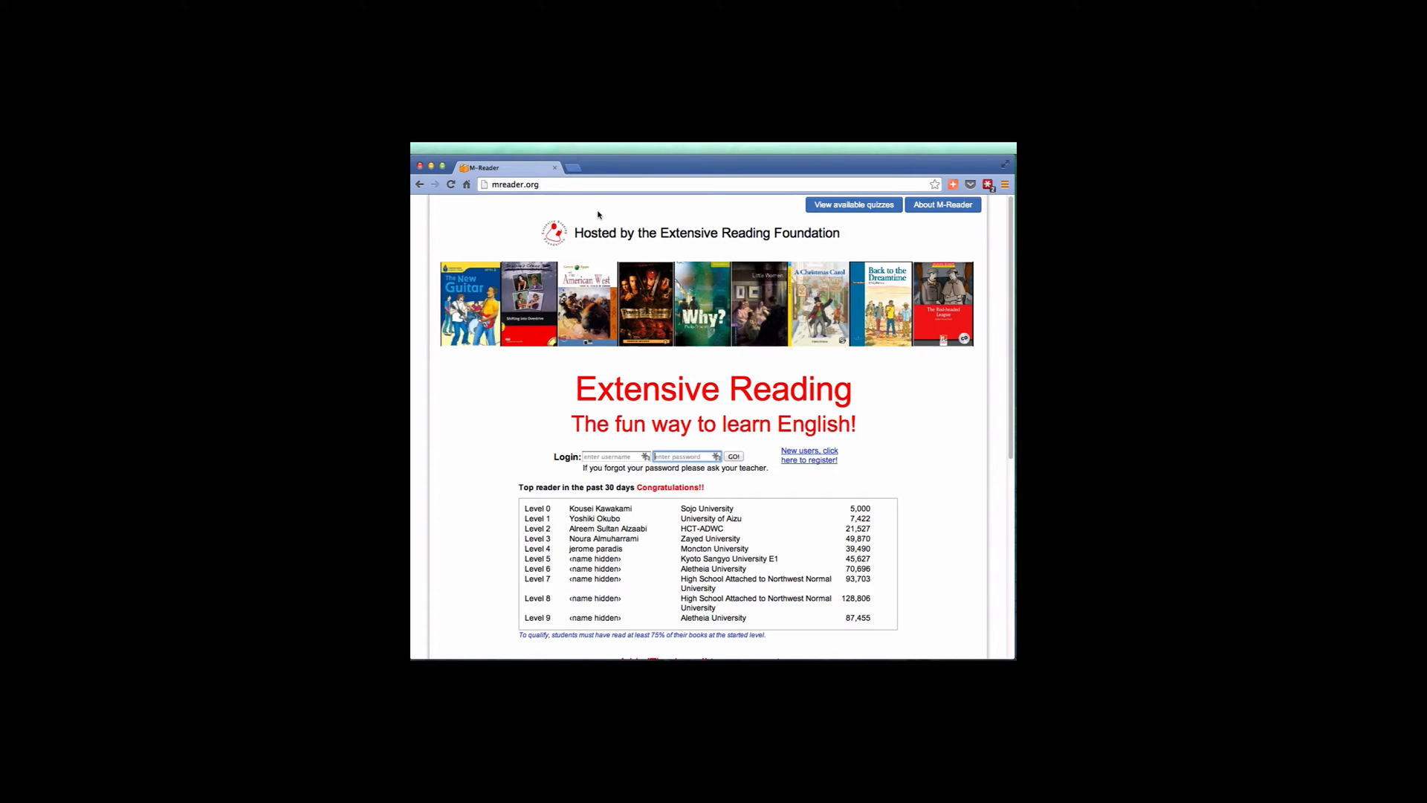
pyautogui.moveTo(617, 202)
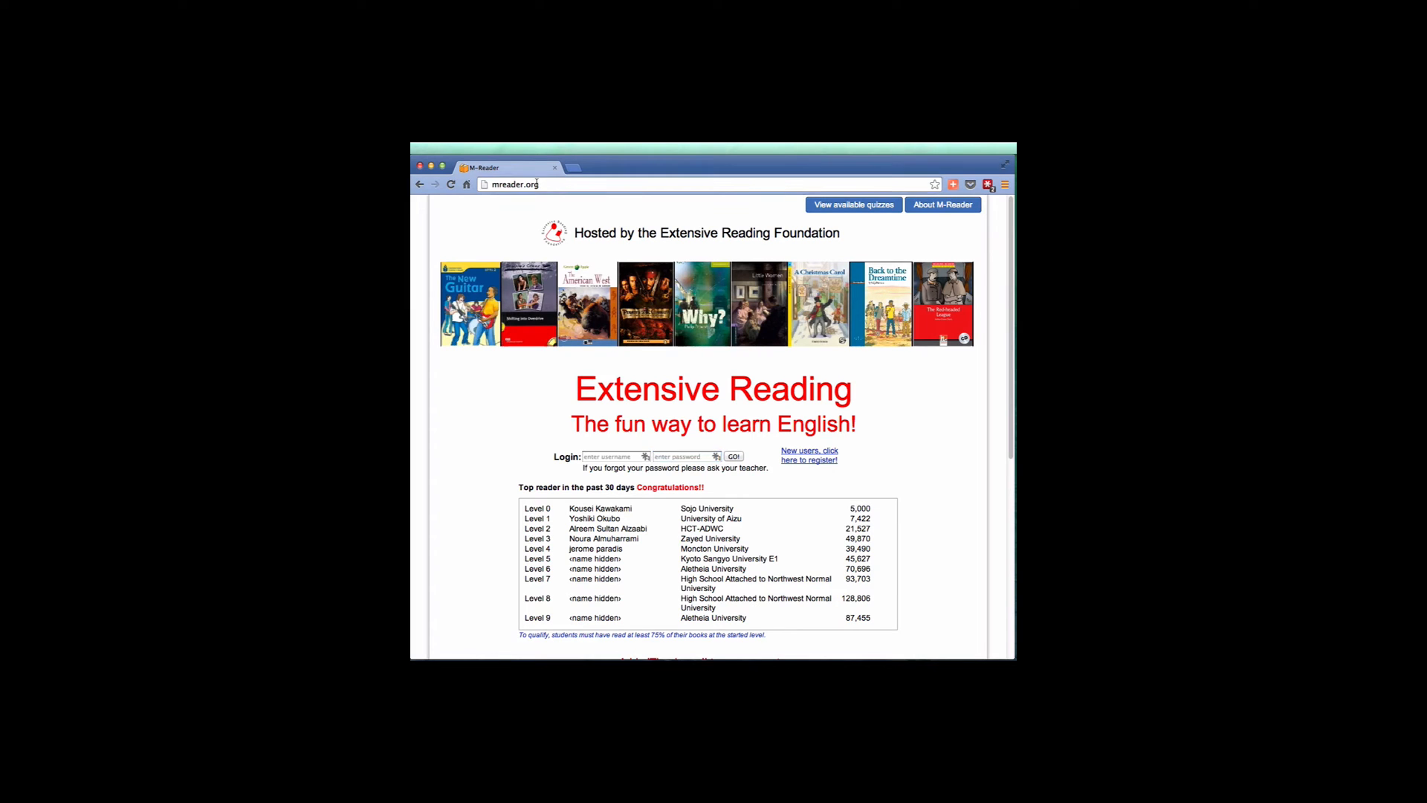
pyautogui.click(514, 184)
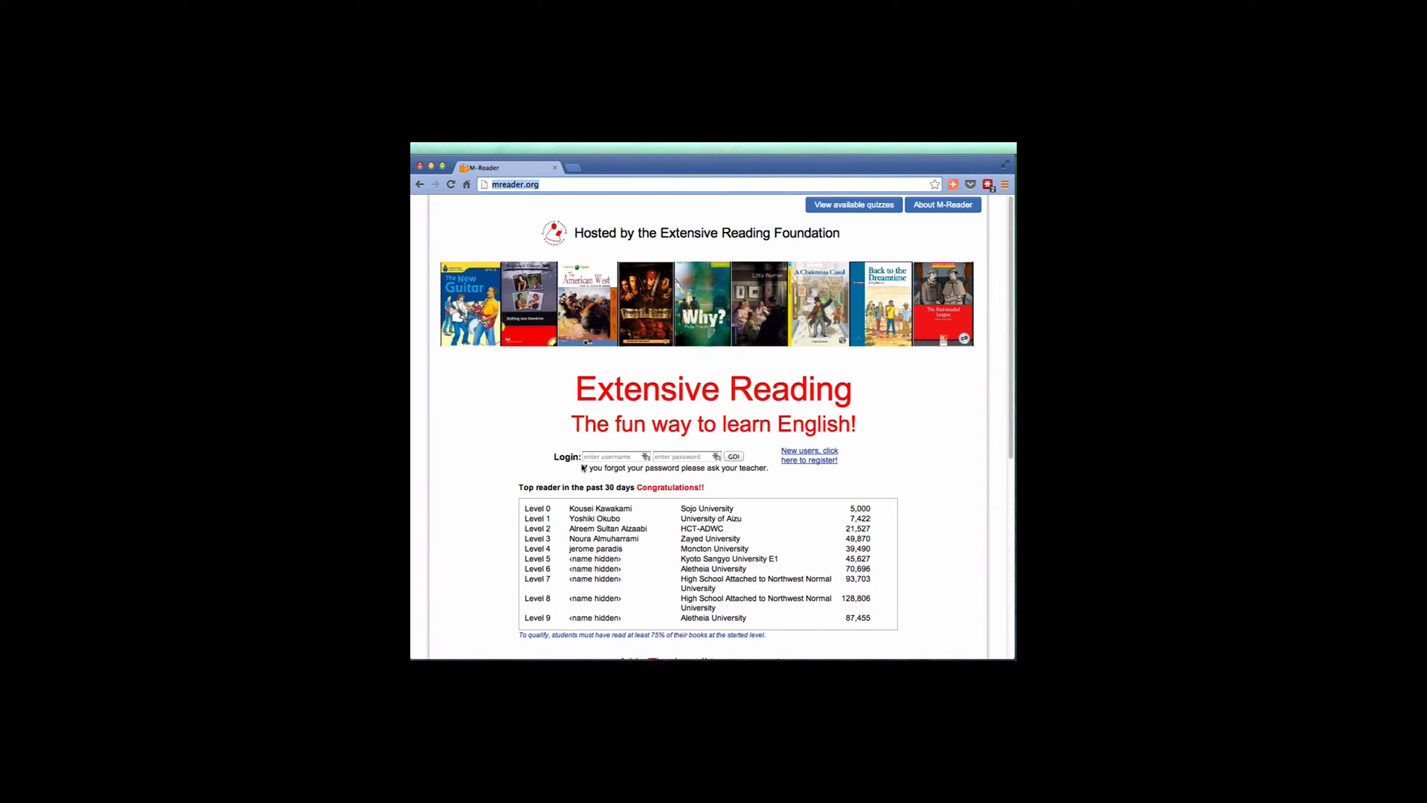
pyautogui.click(615, 455)
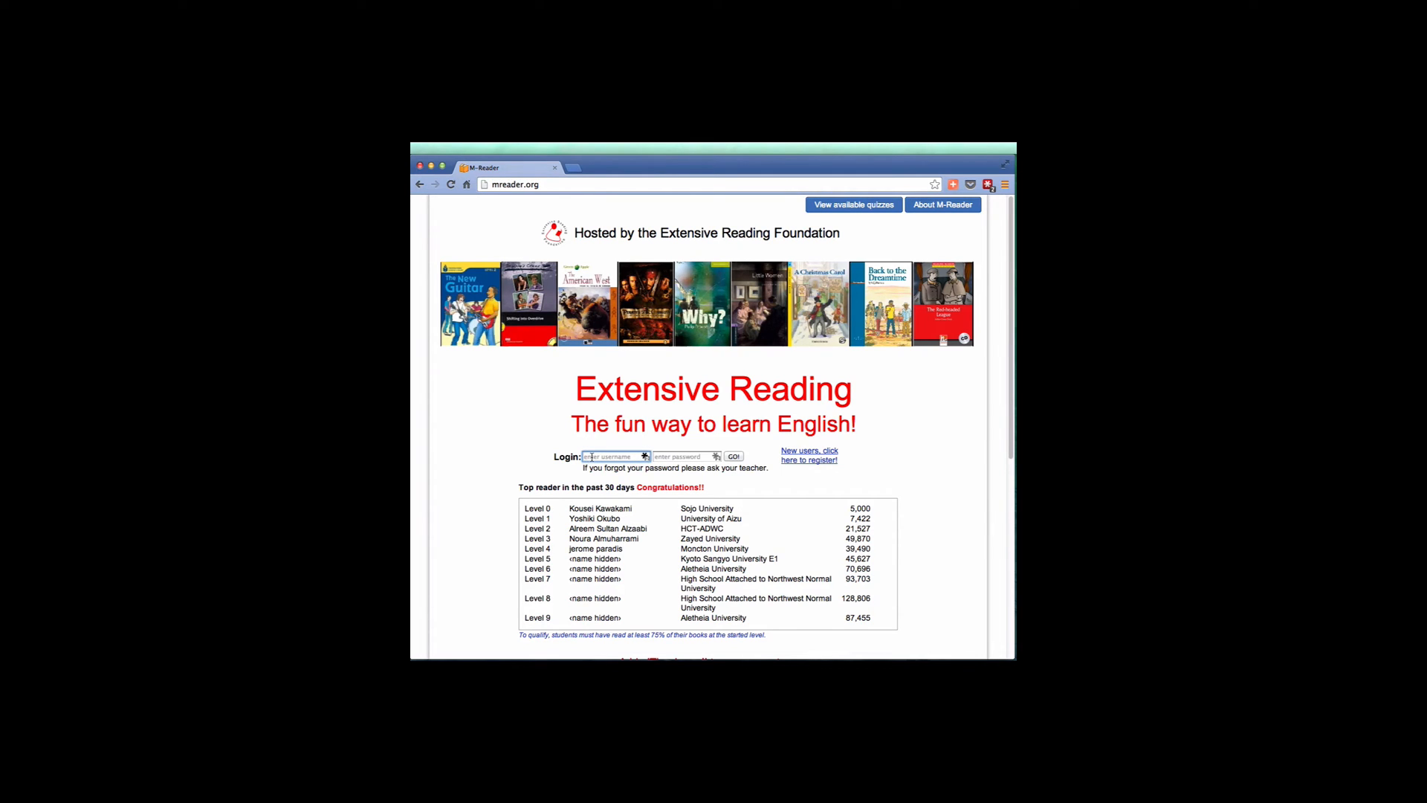
pyautogui.write('cube-1148')
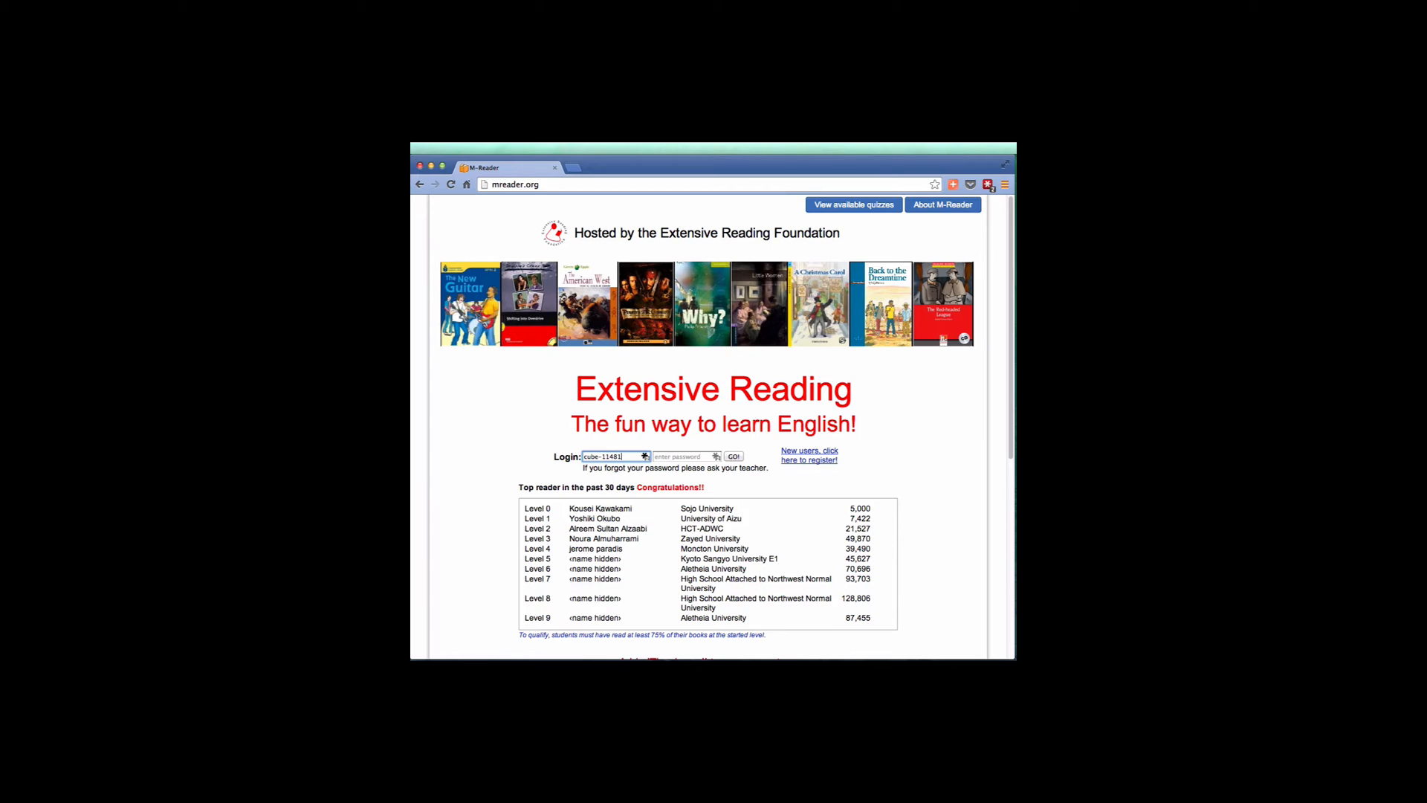
pyautogui.write('171')
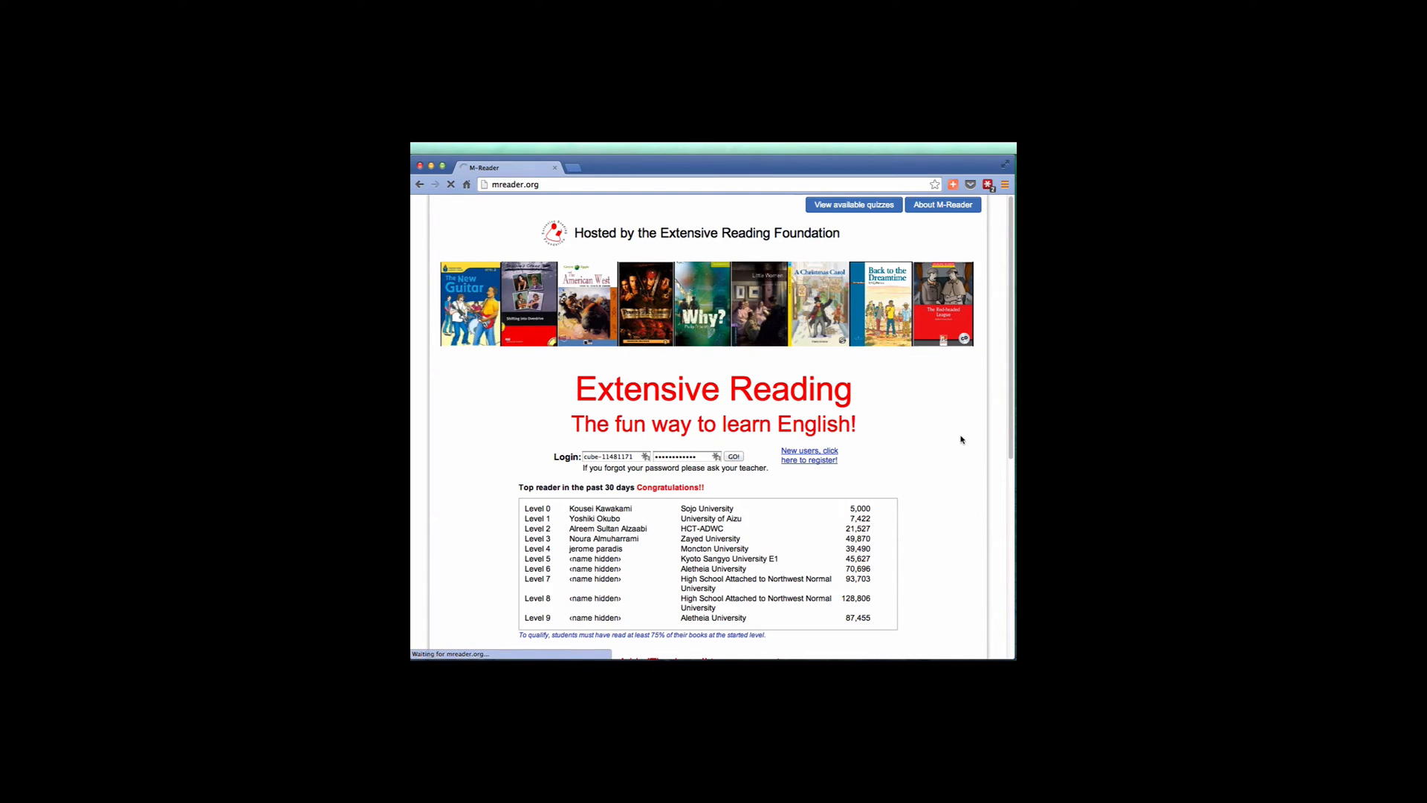
pyautogui.click(733, 456)
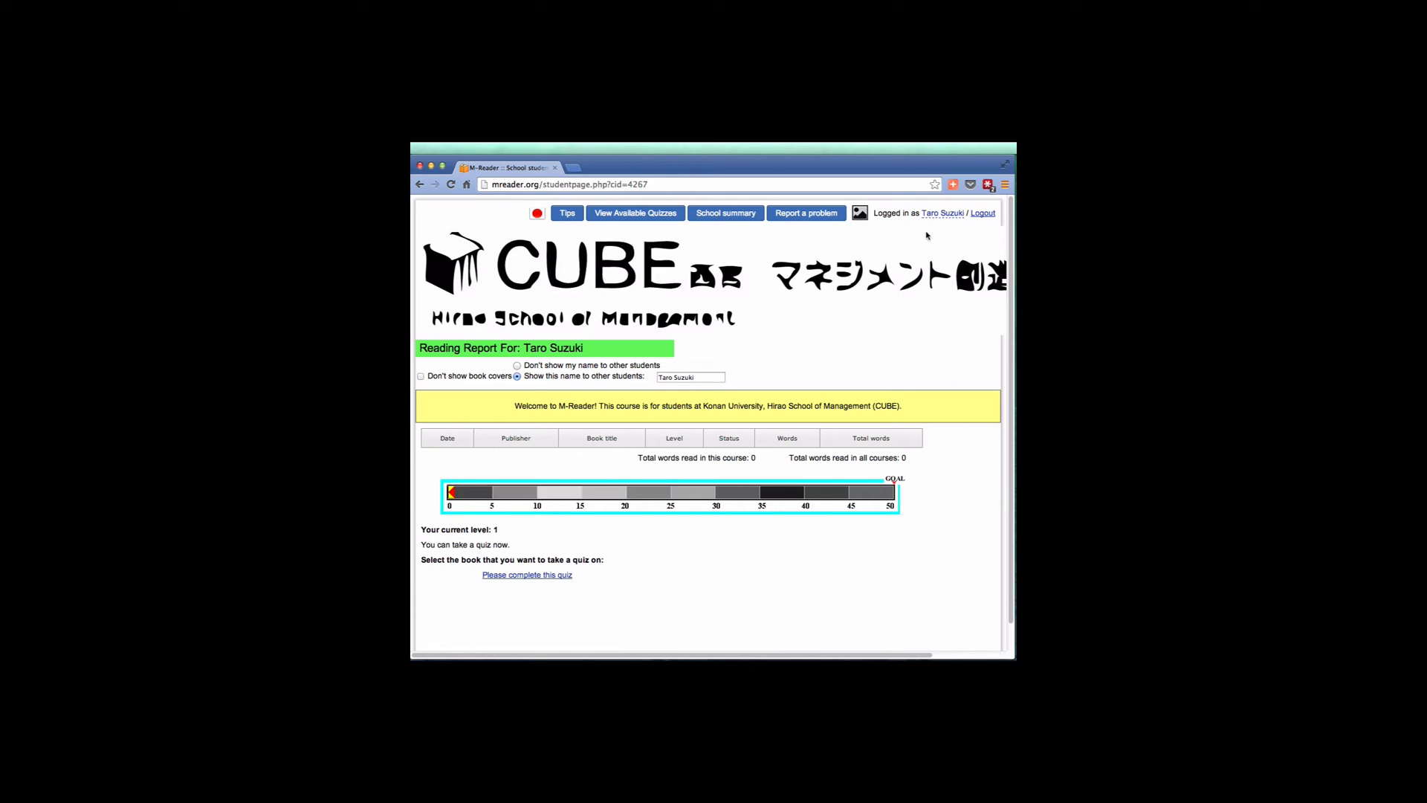
pyautogui.moveTo(745, 370)
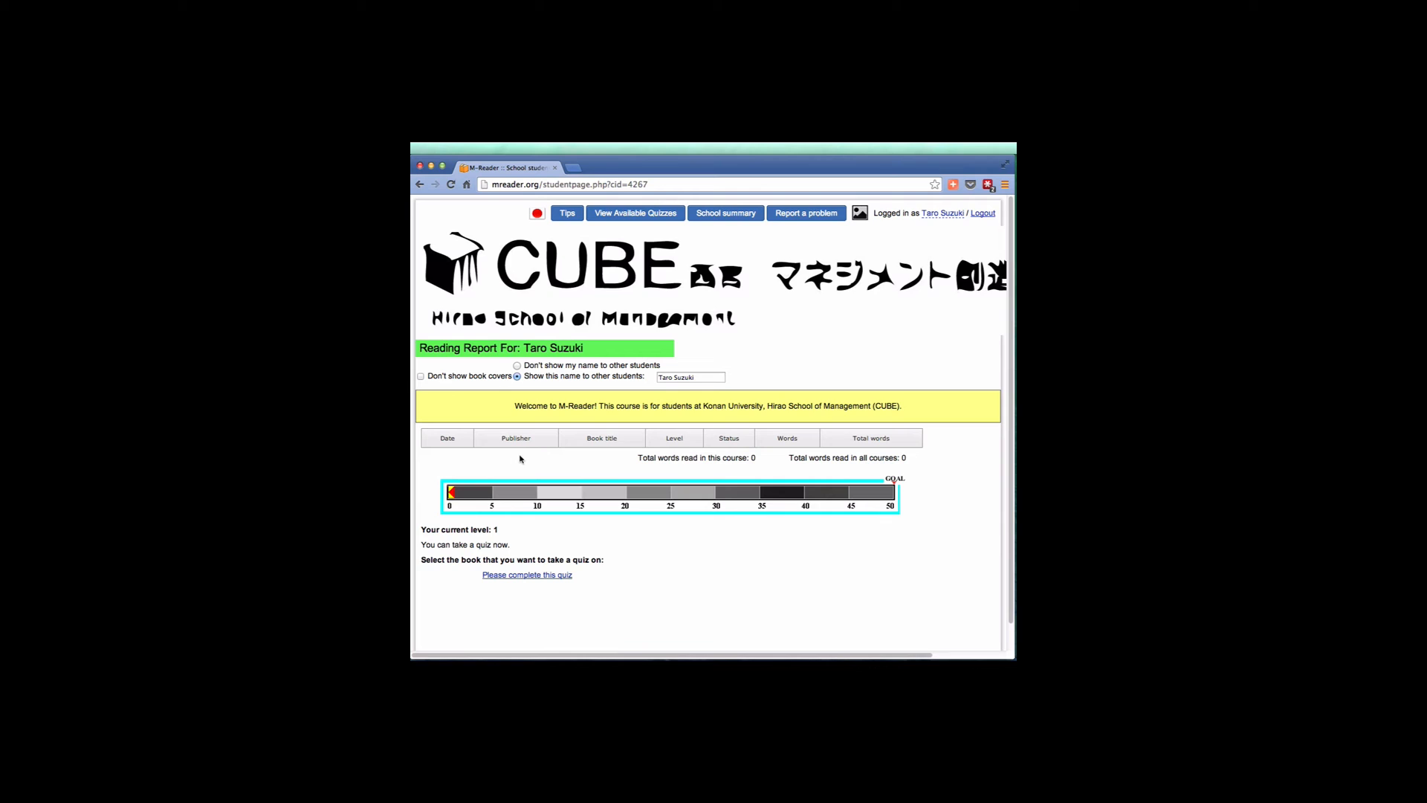
pyautogui.moveTo(530, 504)
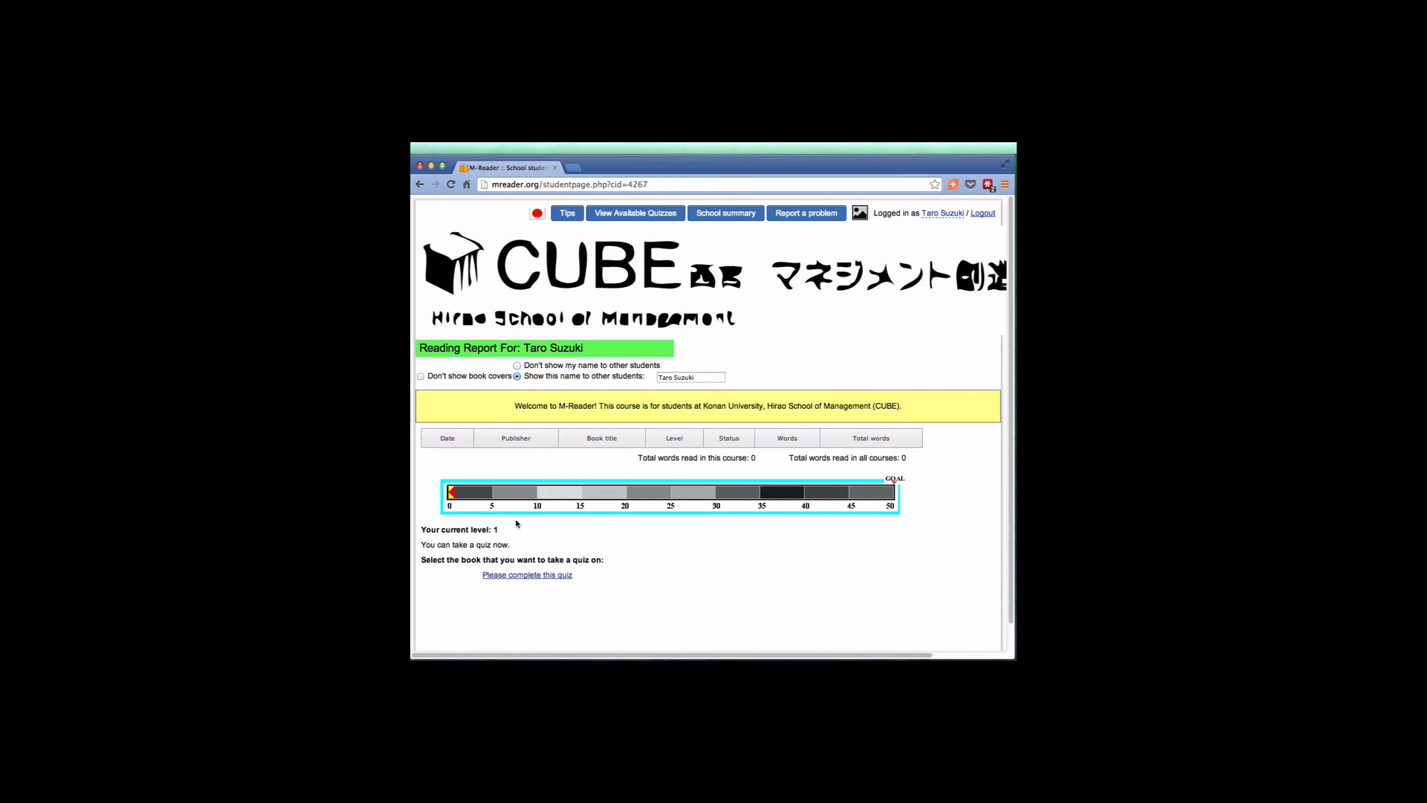
# Step: Start the pending book quiz from the reading report
pyautogui.click(526, 575)
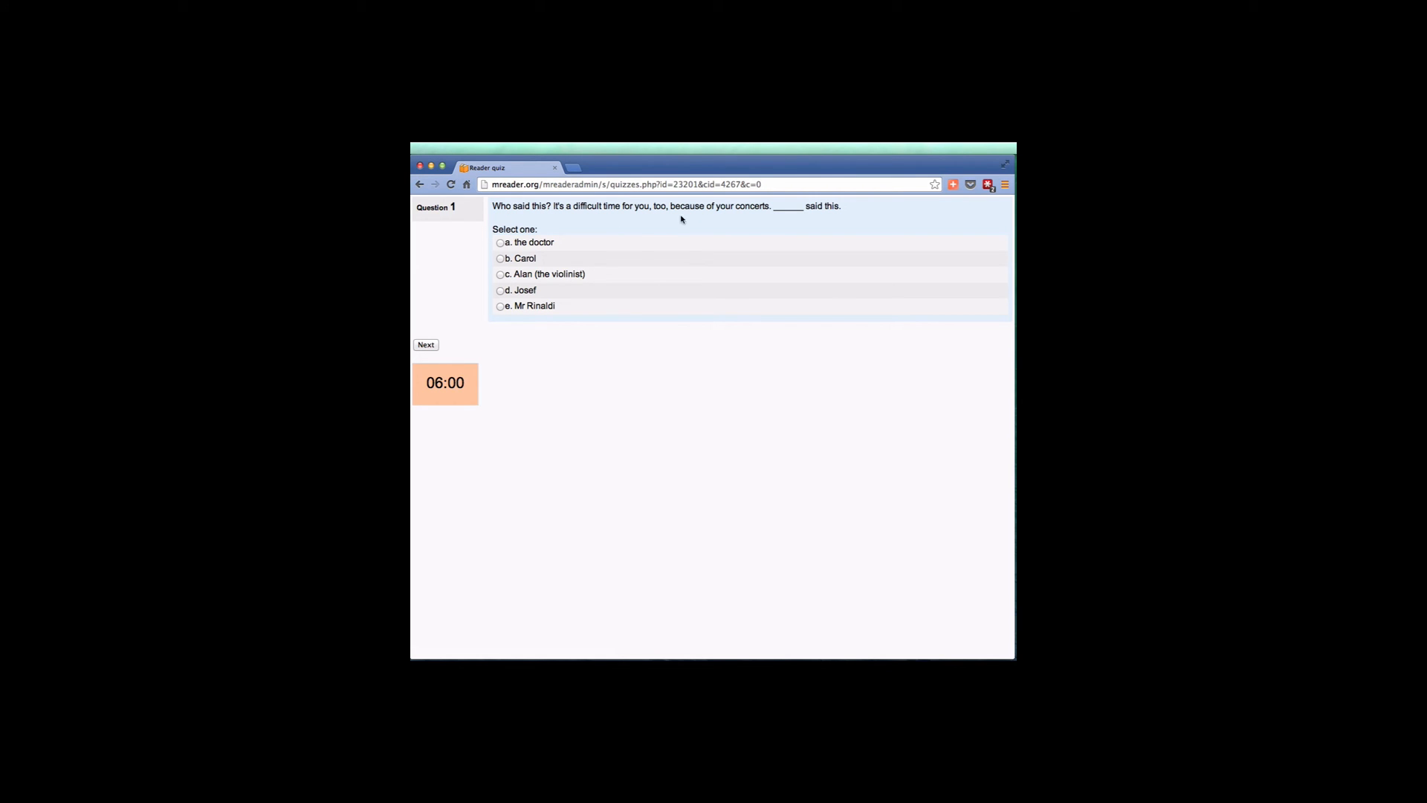
# Step: Answer Josef for question 1 and the doctor for question 2, advancing each time
pyautogui.click(499, 259)
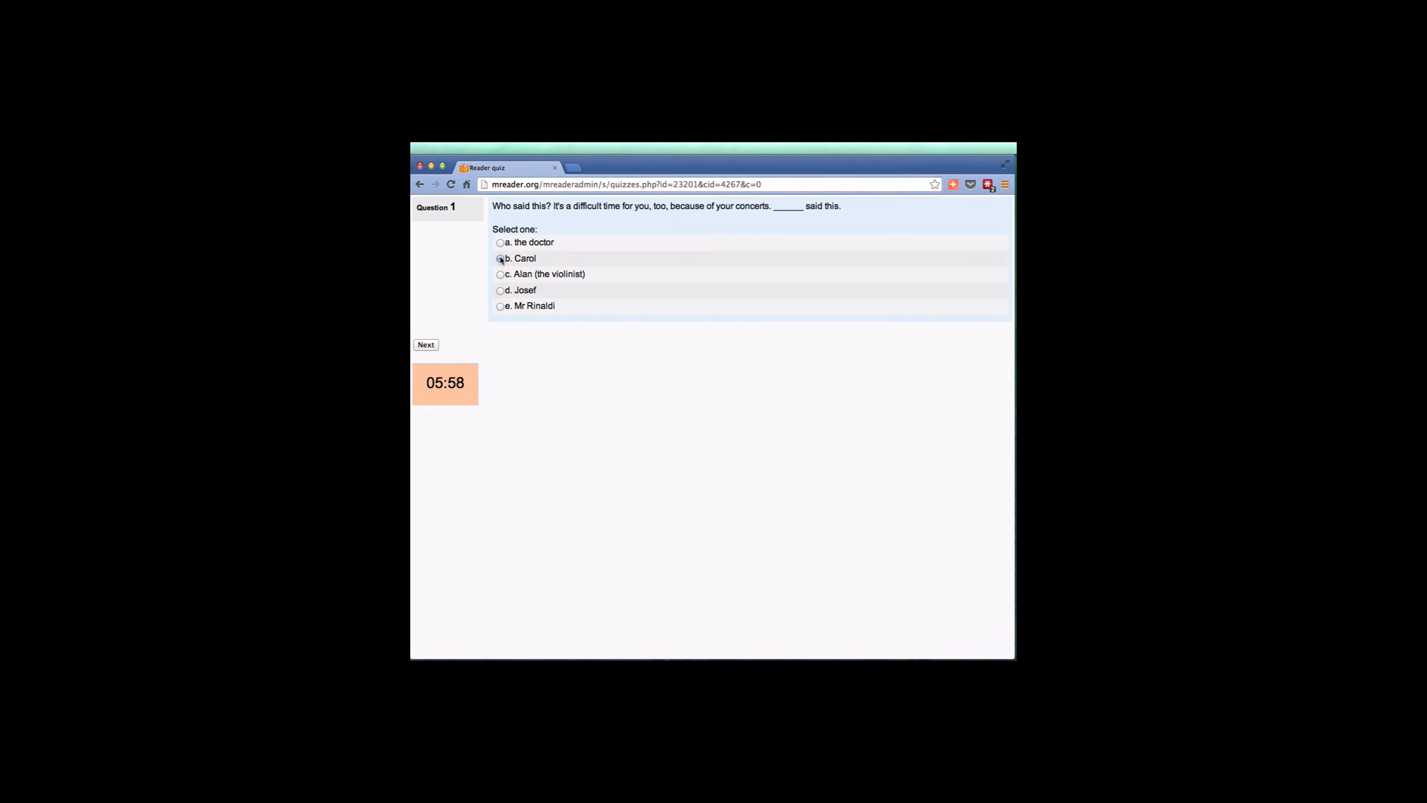
pyautogui.click(499, 289)
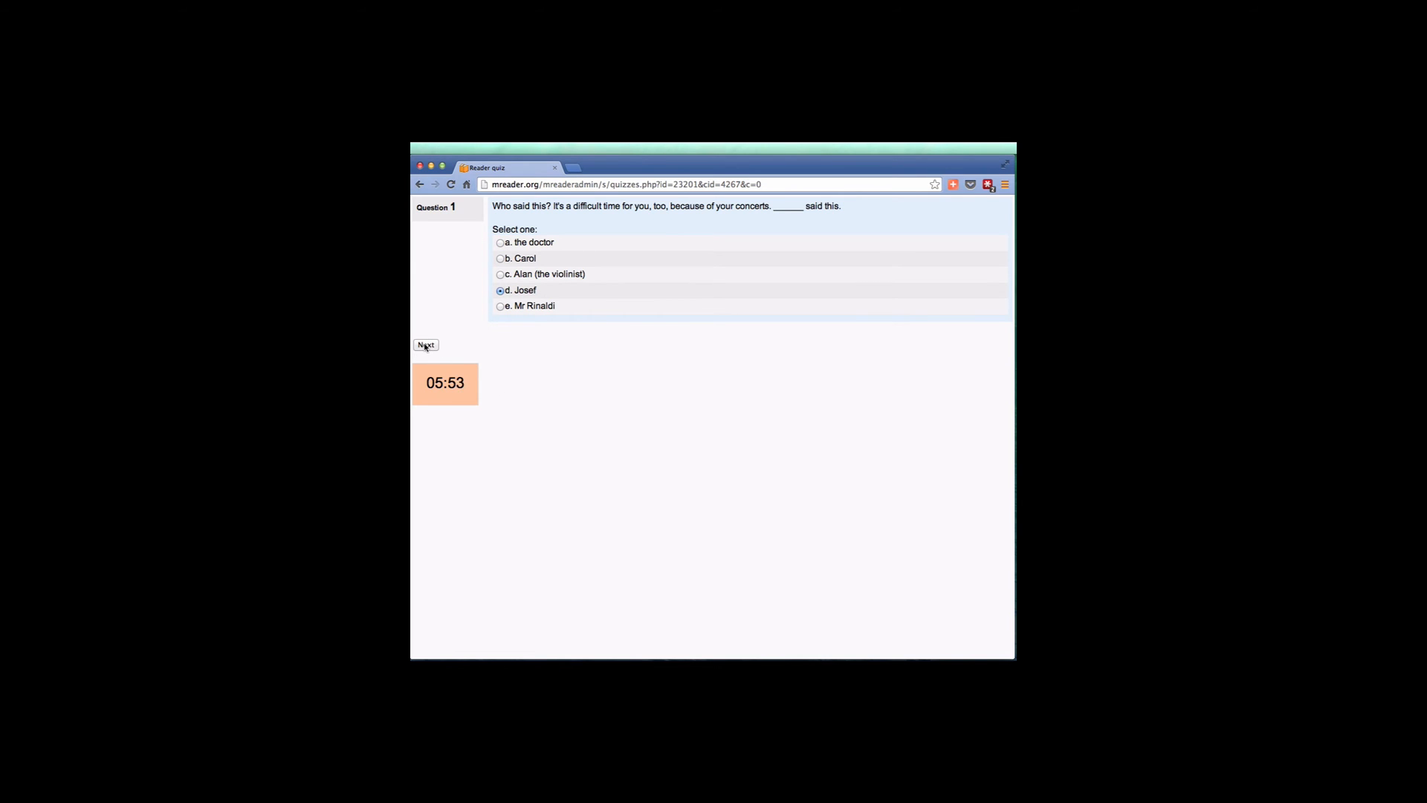
pyautogui.click(425, 345)
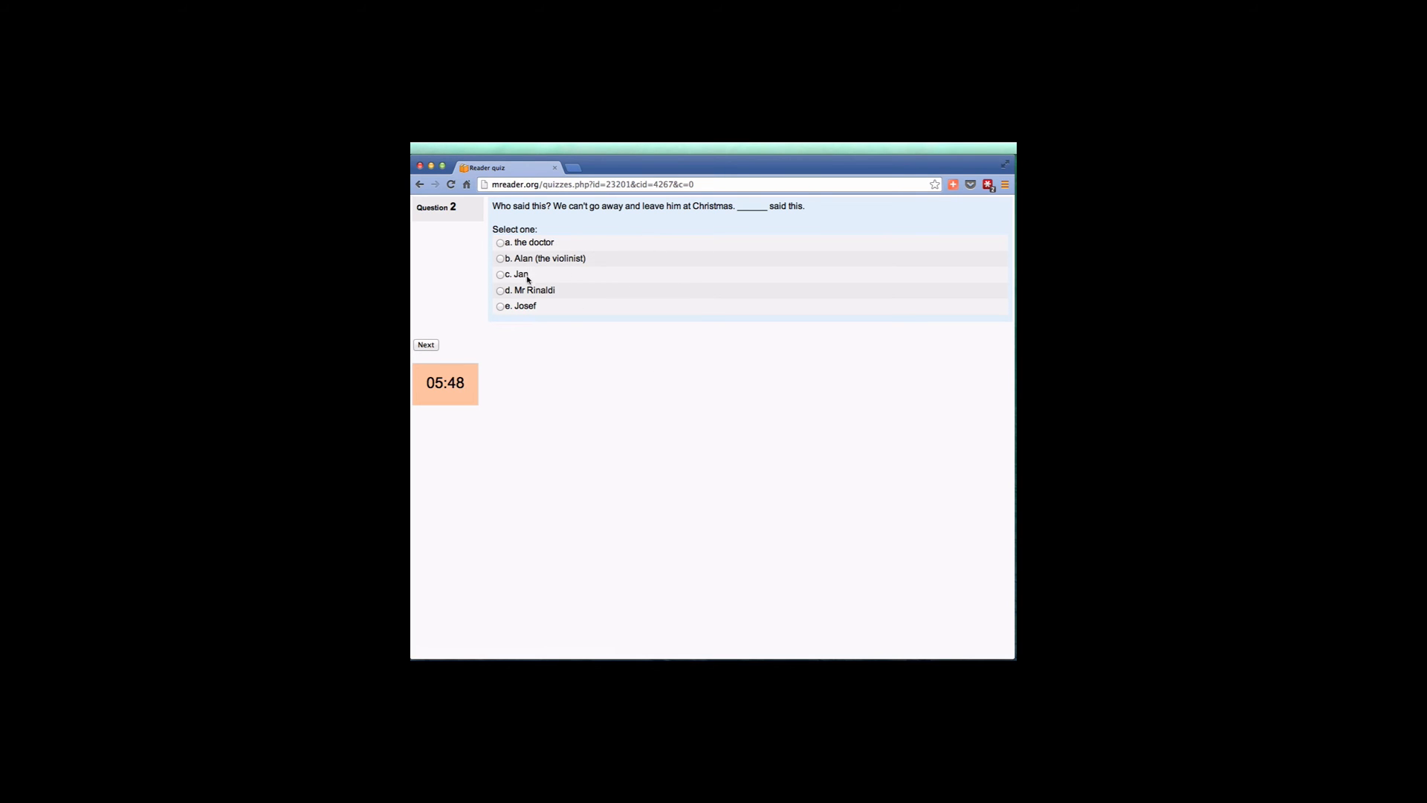
pyautogui.click(499, 243)
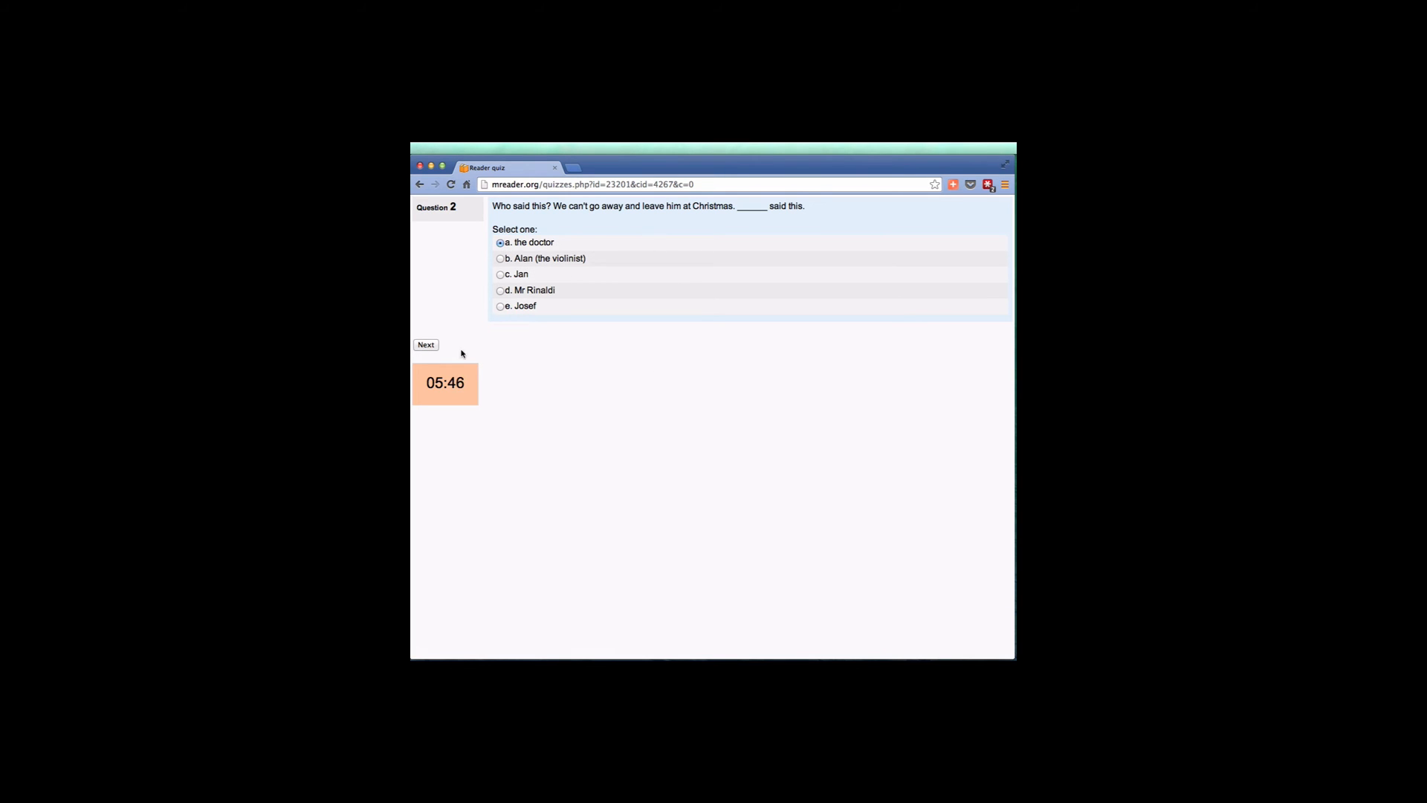
pyautogui.click(426, 344)
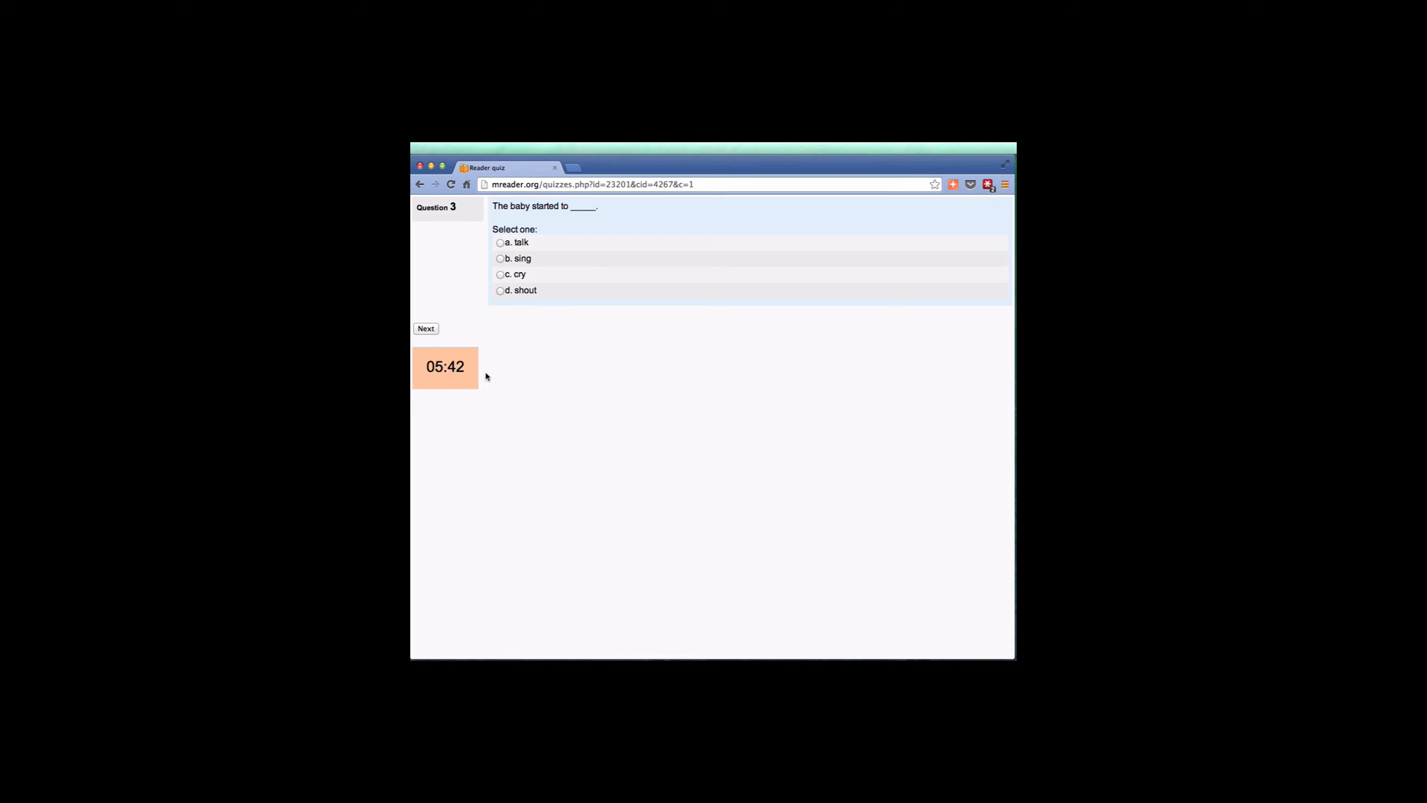
pyautogui.moveTo(463, 324)
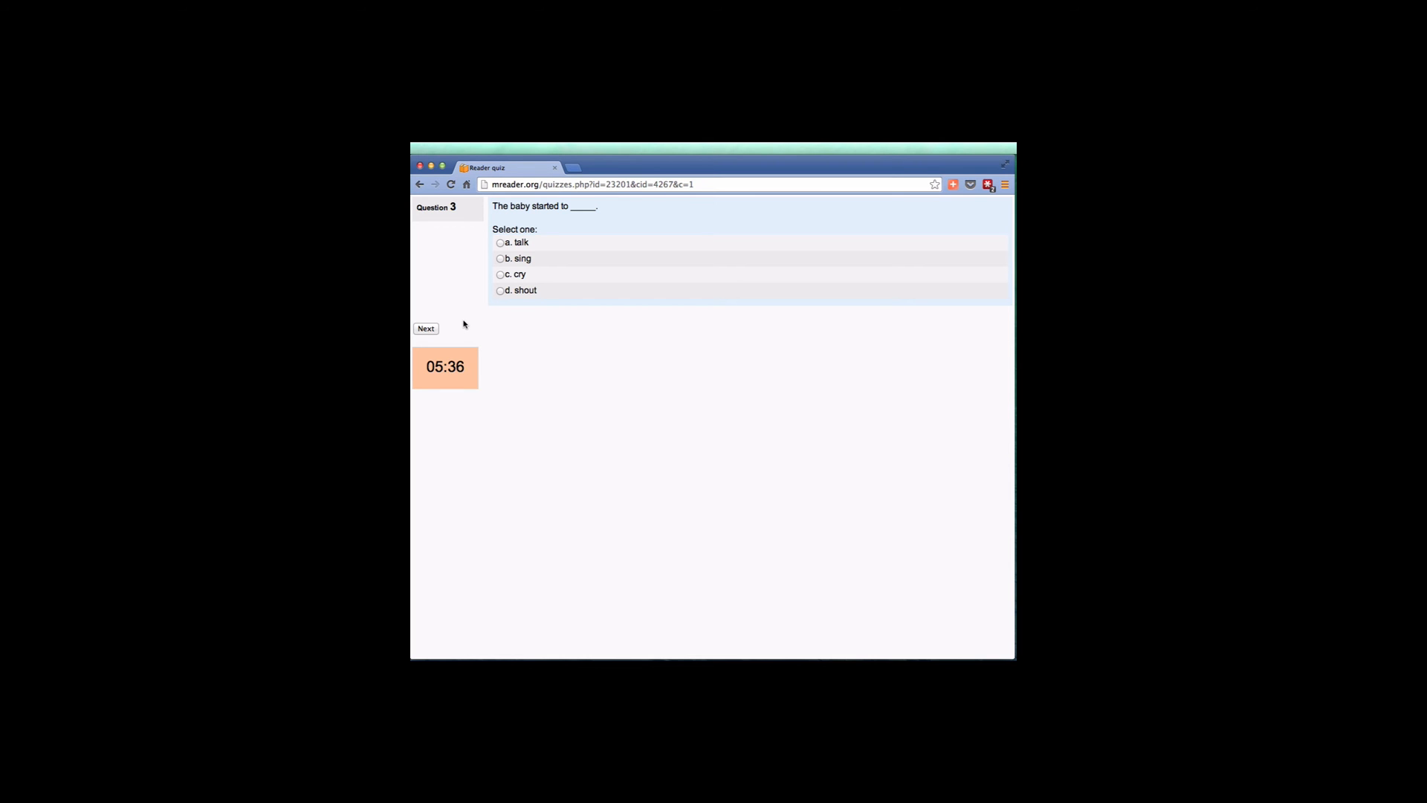
# Step: Answer the remaining questions, including False for question 6 and True for the border question
pyautogui.click(425, 329)
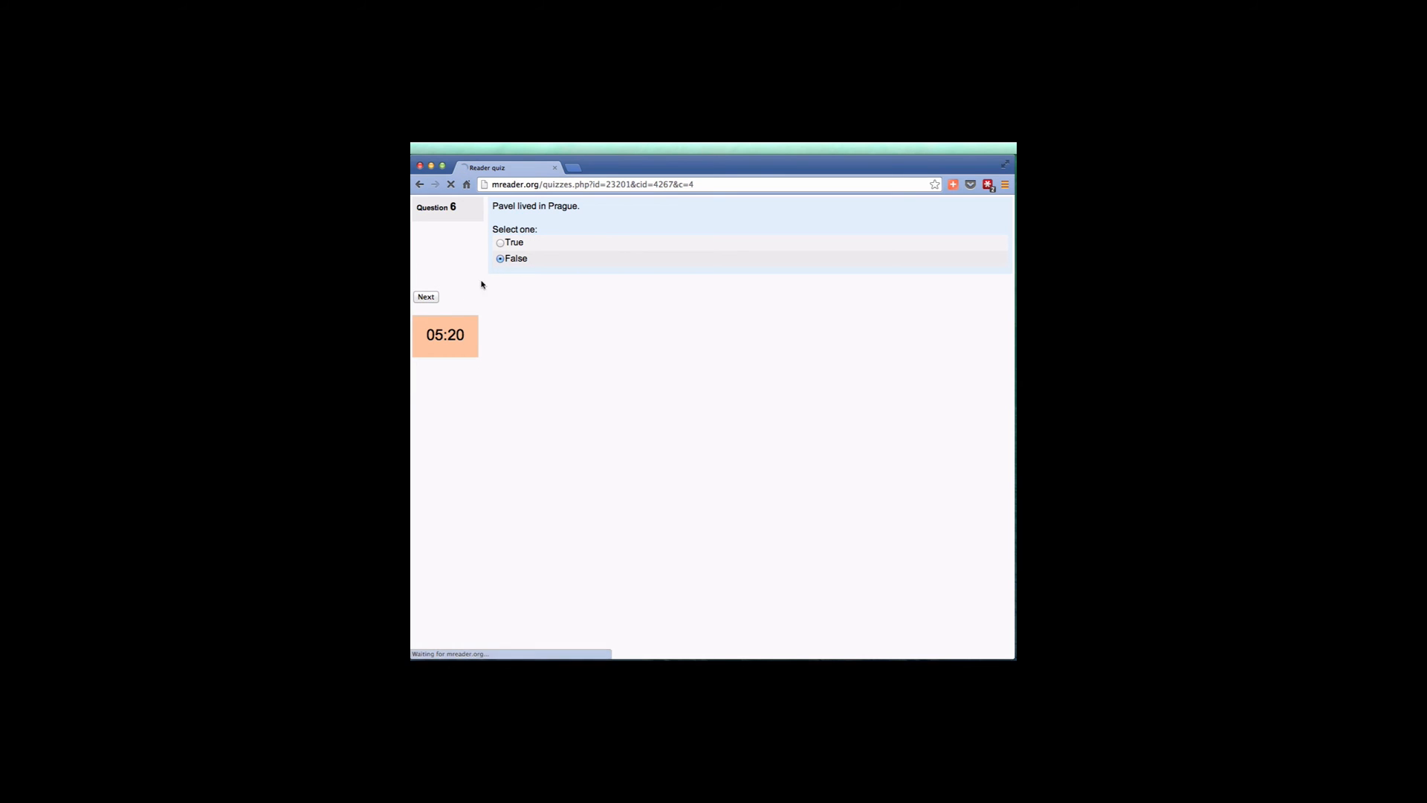
pyautogui.click(425, 296)
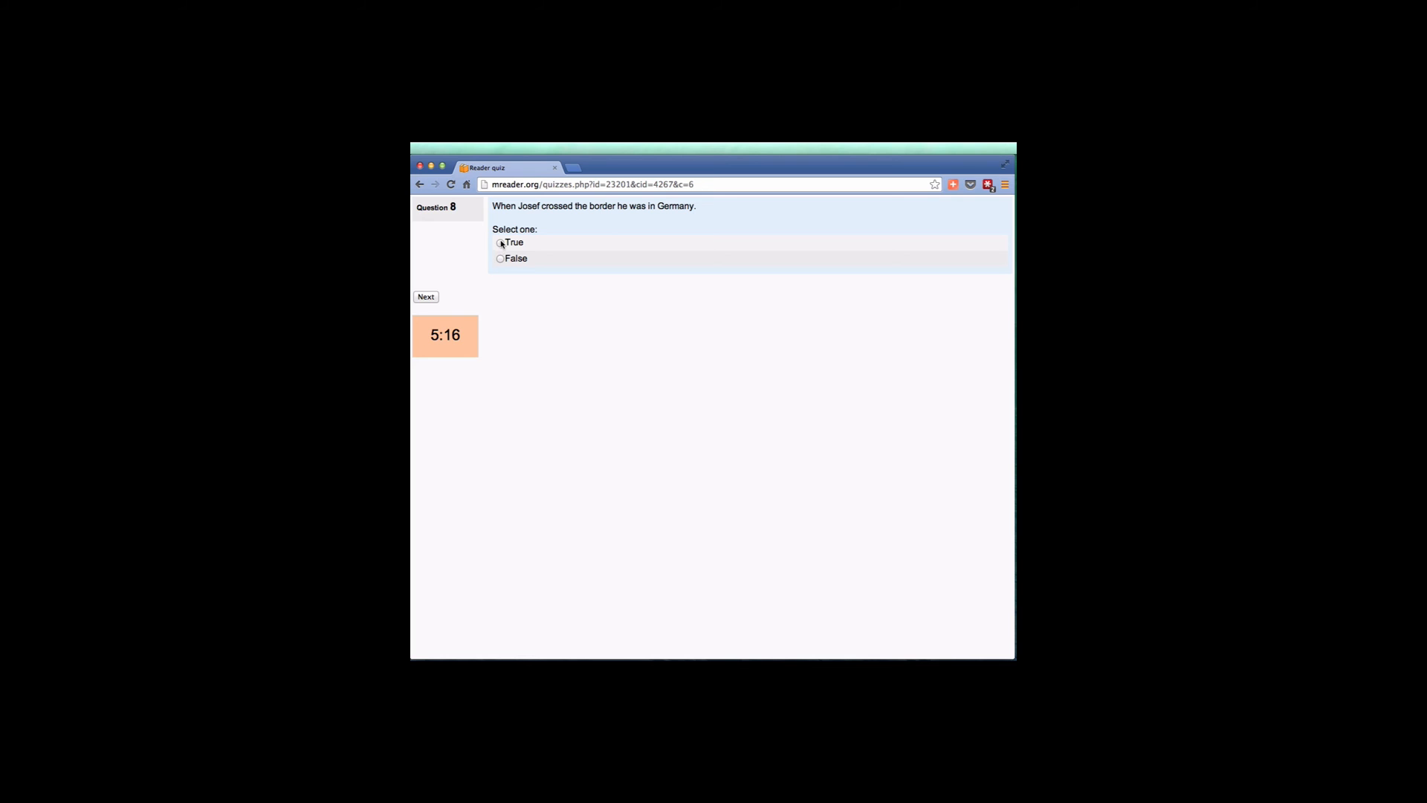
pyautogui.click(426, 296)
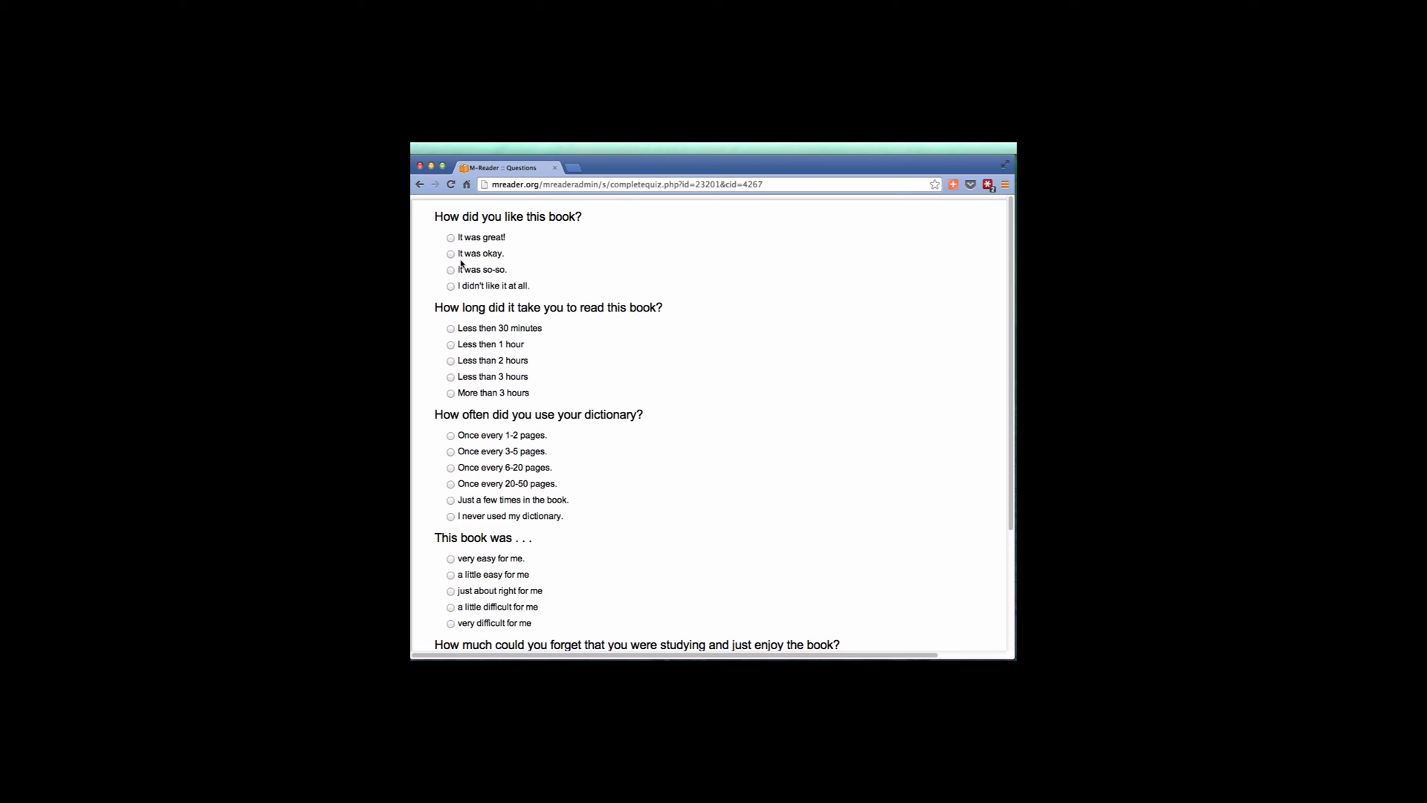
# Step: Rate the book so-so, reading under 30 minutes, dictionary every 3-5 pages, sometimes forgot studying, and submit
pyautogui.click(450, 269)
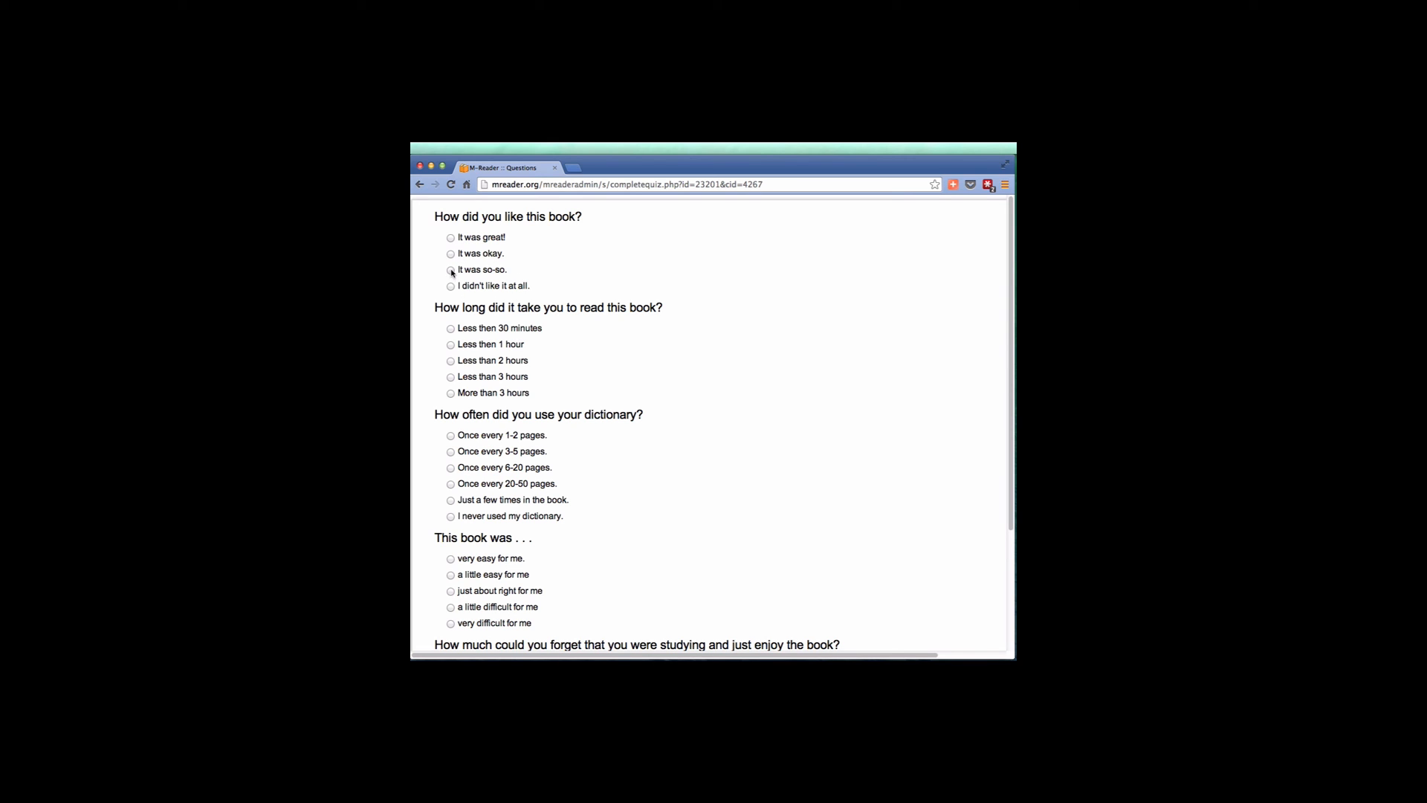
pyautogui.click(450, 269)
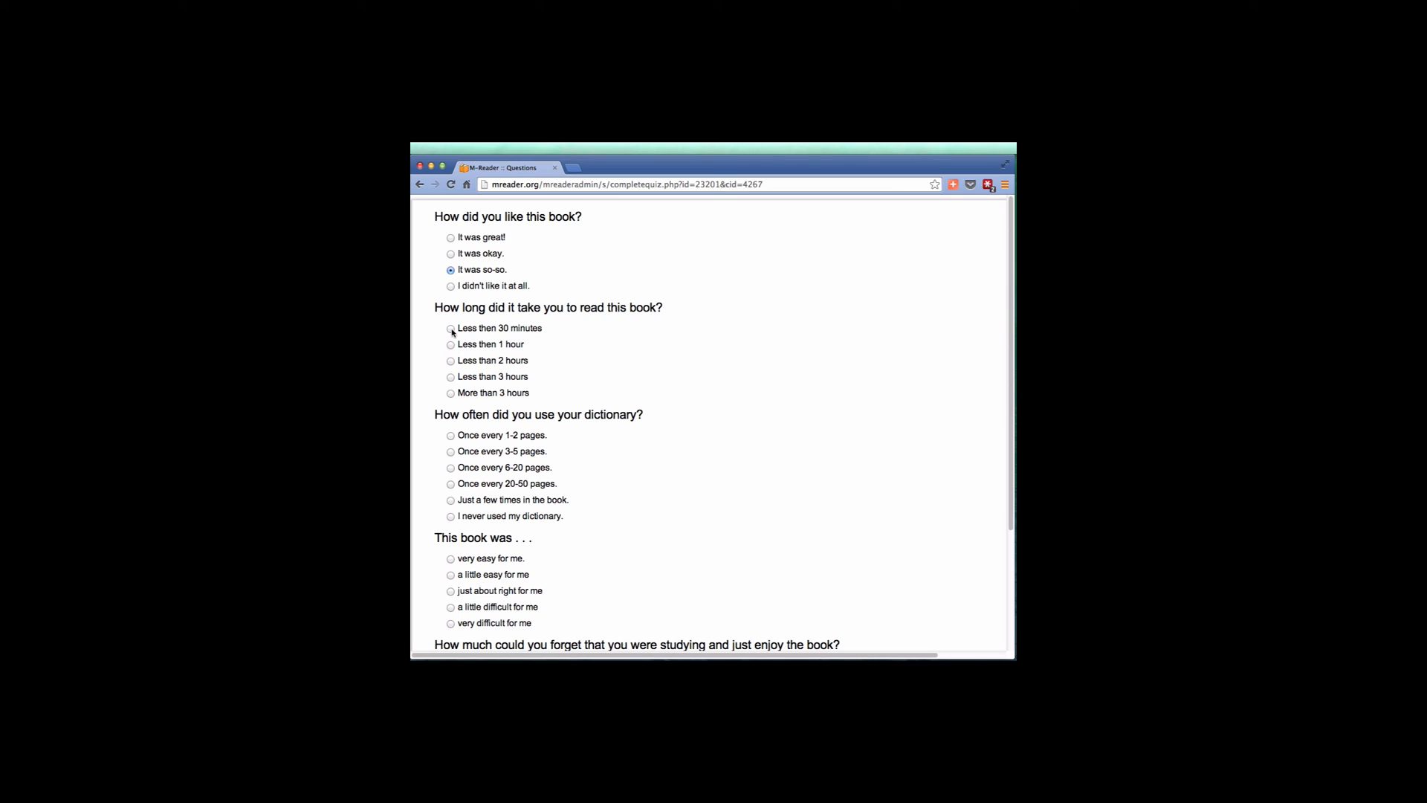
pyautogui.click(450, 329)
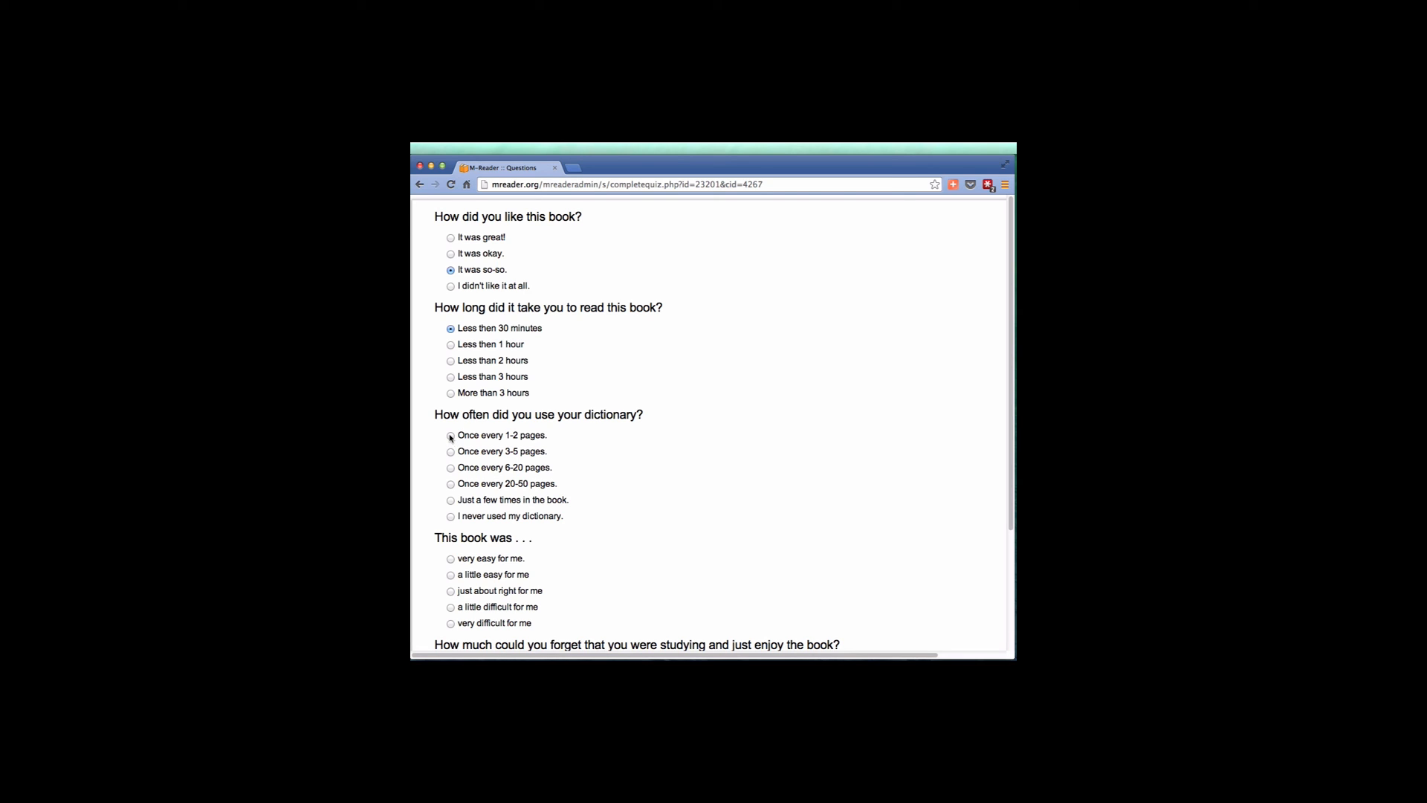
pyautogui.click(443, 451)
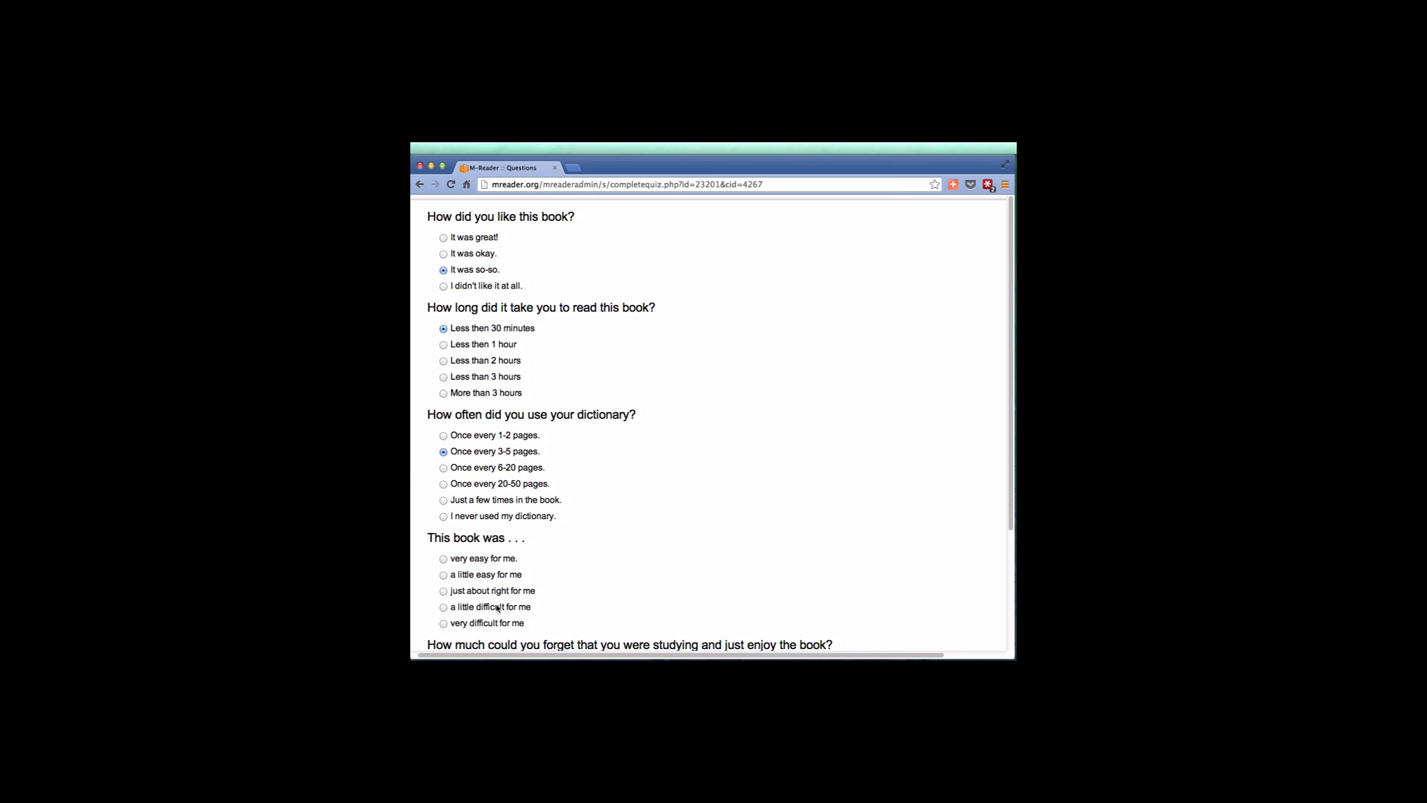
pyautogui.scroll(-3)
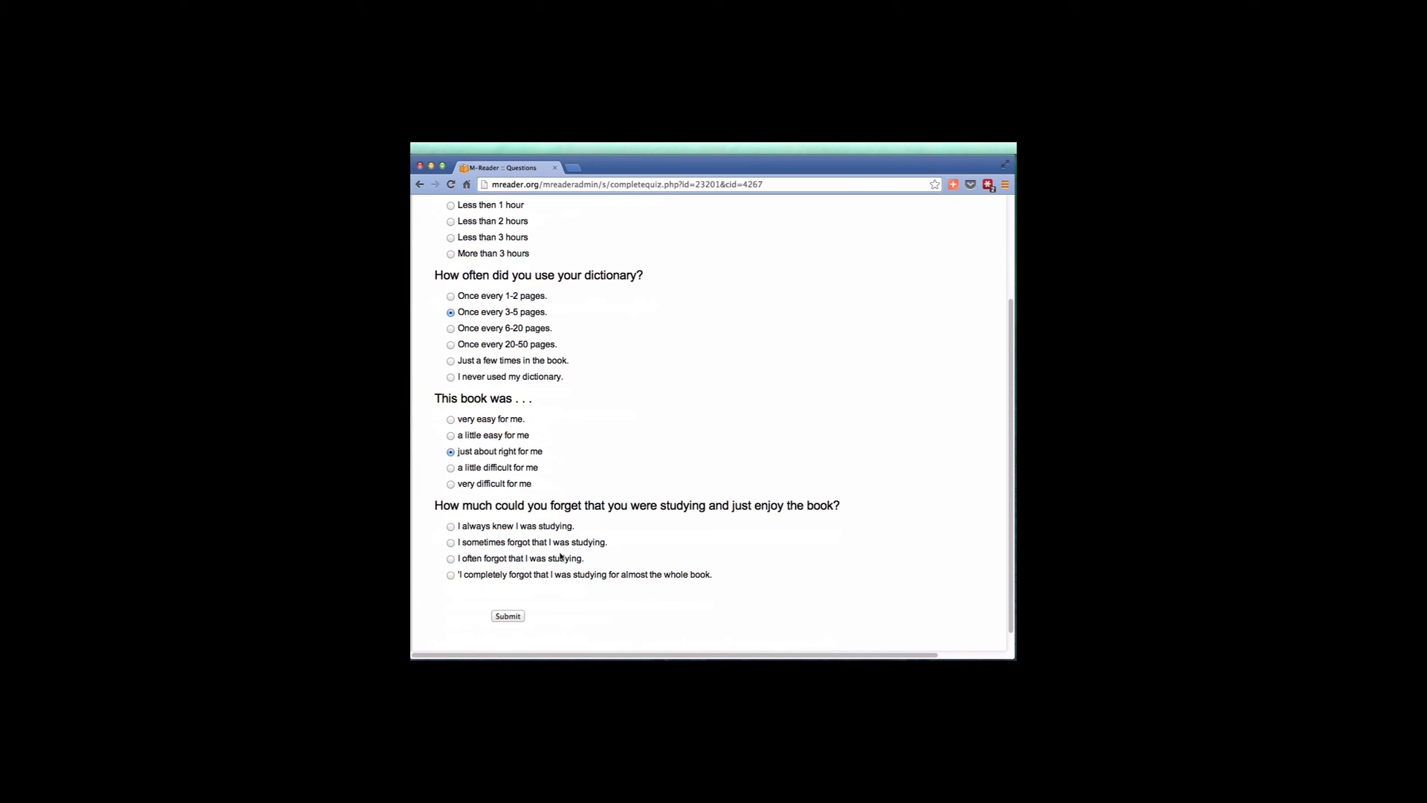
pyautogui.click(451, 542)
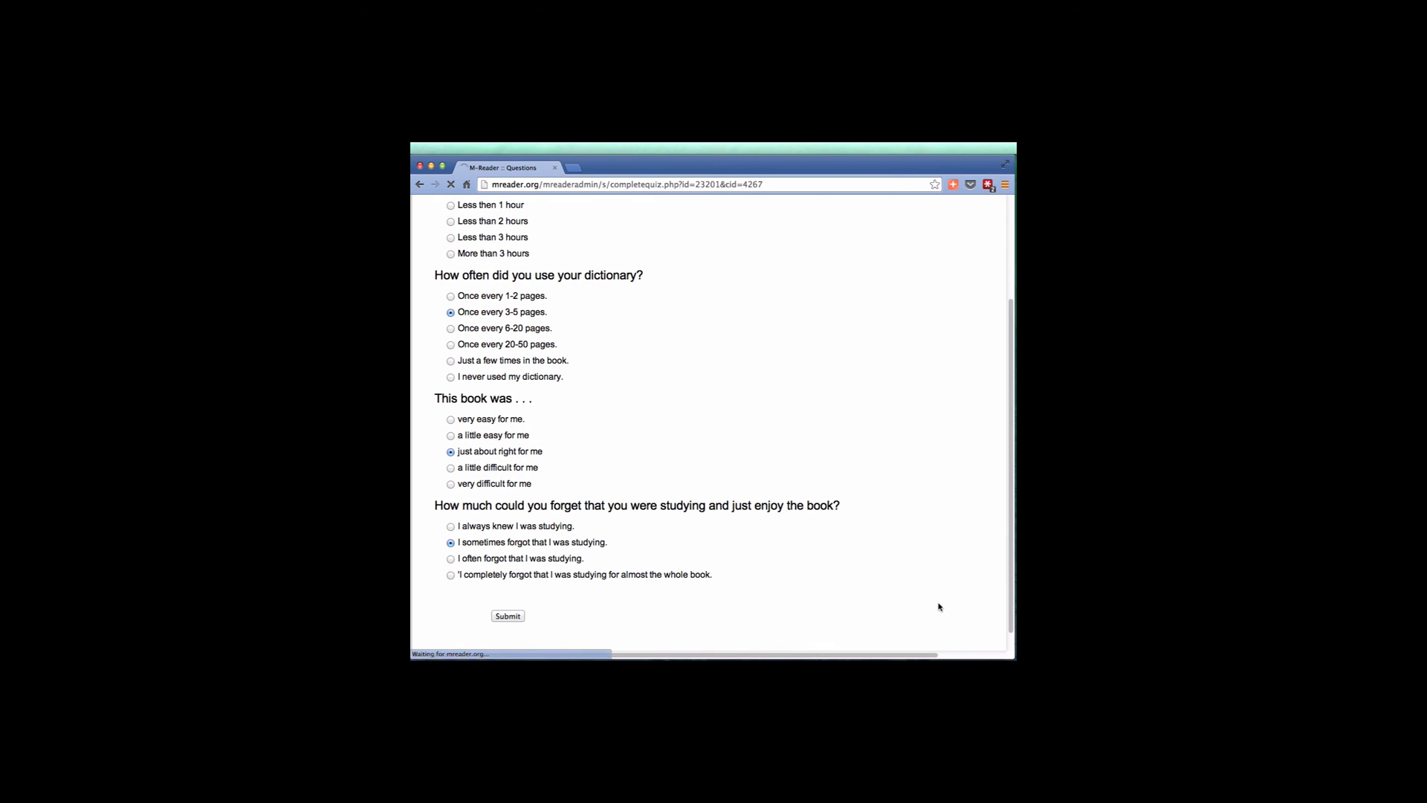
pyautogui.click(507, 615)
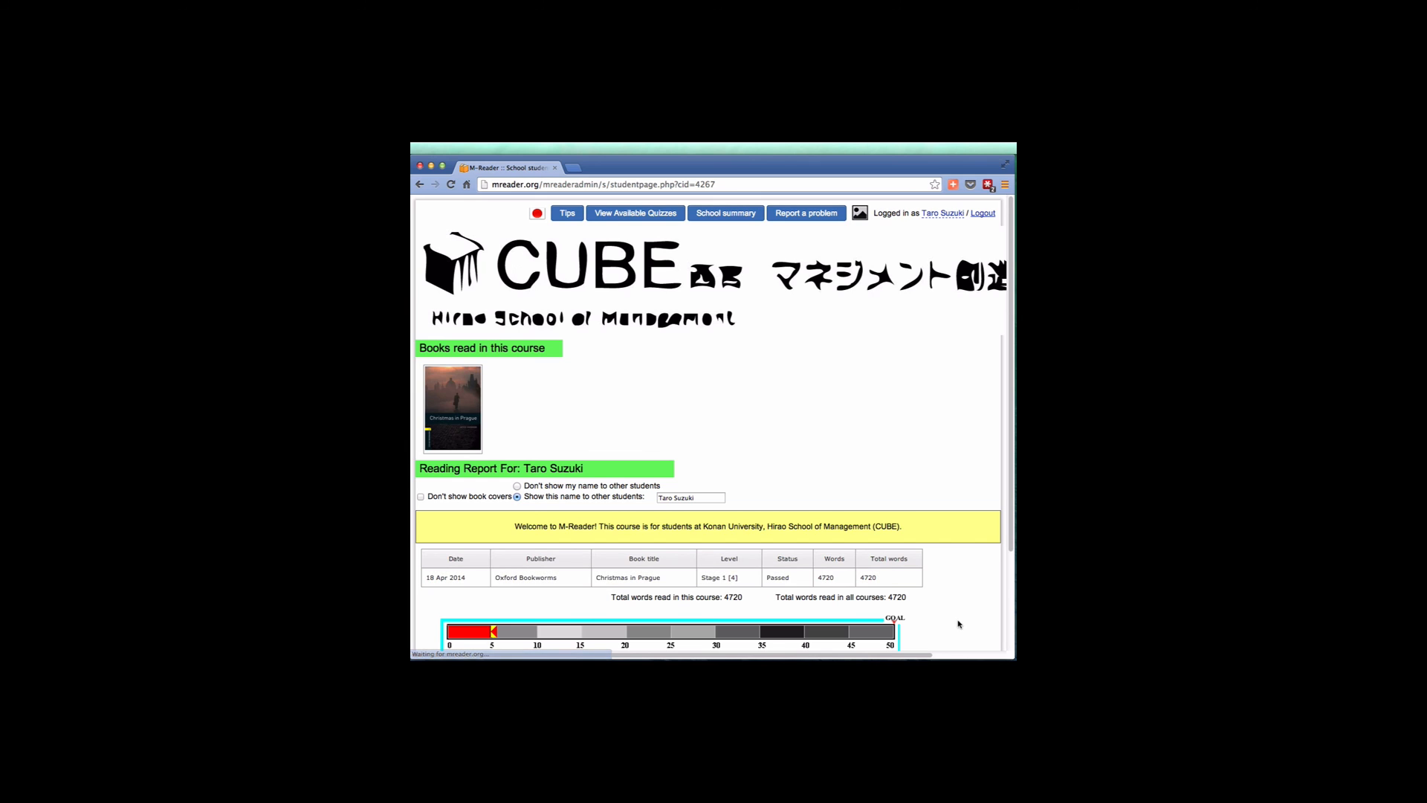
pyautogui.scroll(-3)
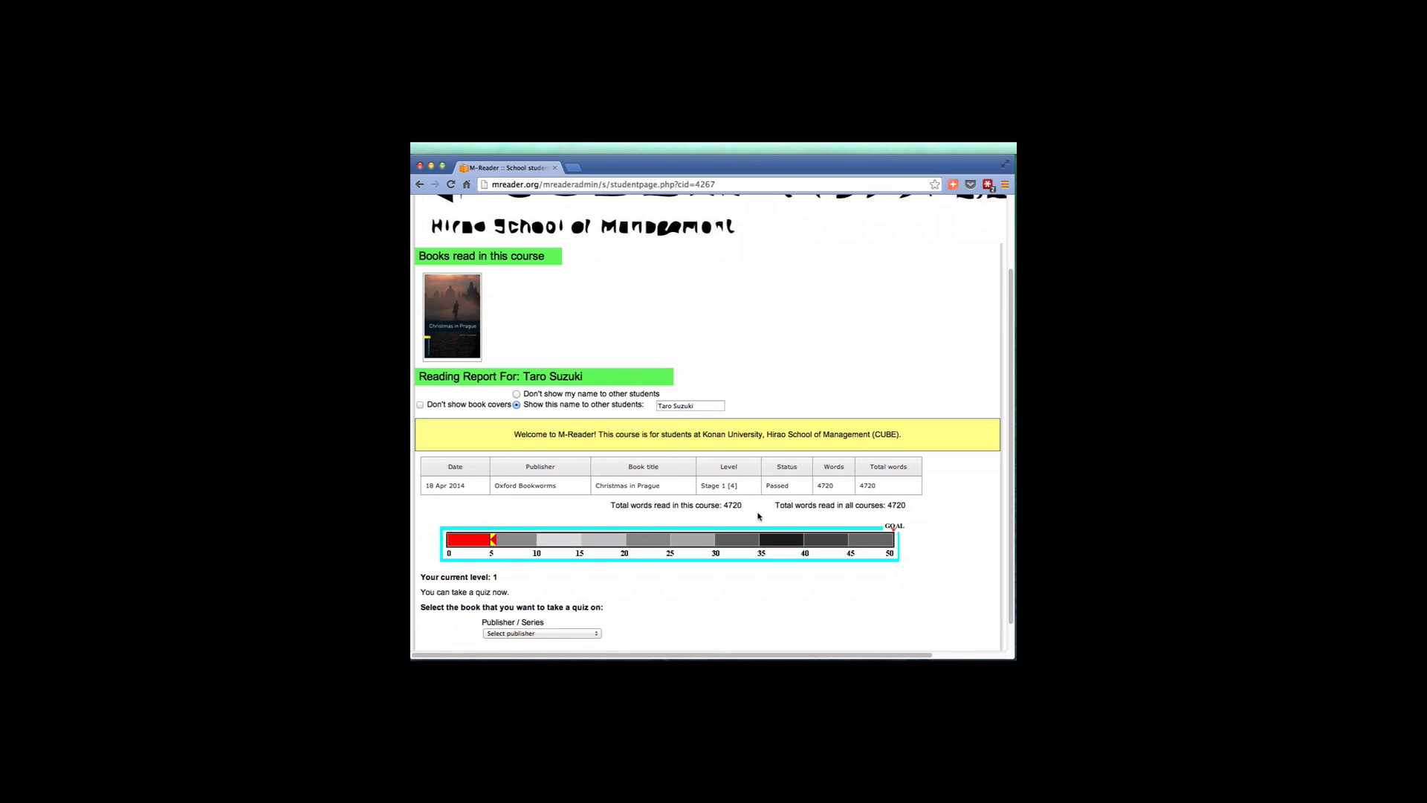
pyautogui.moveTo(717, 519)
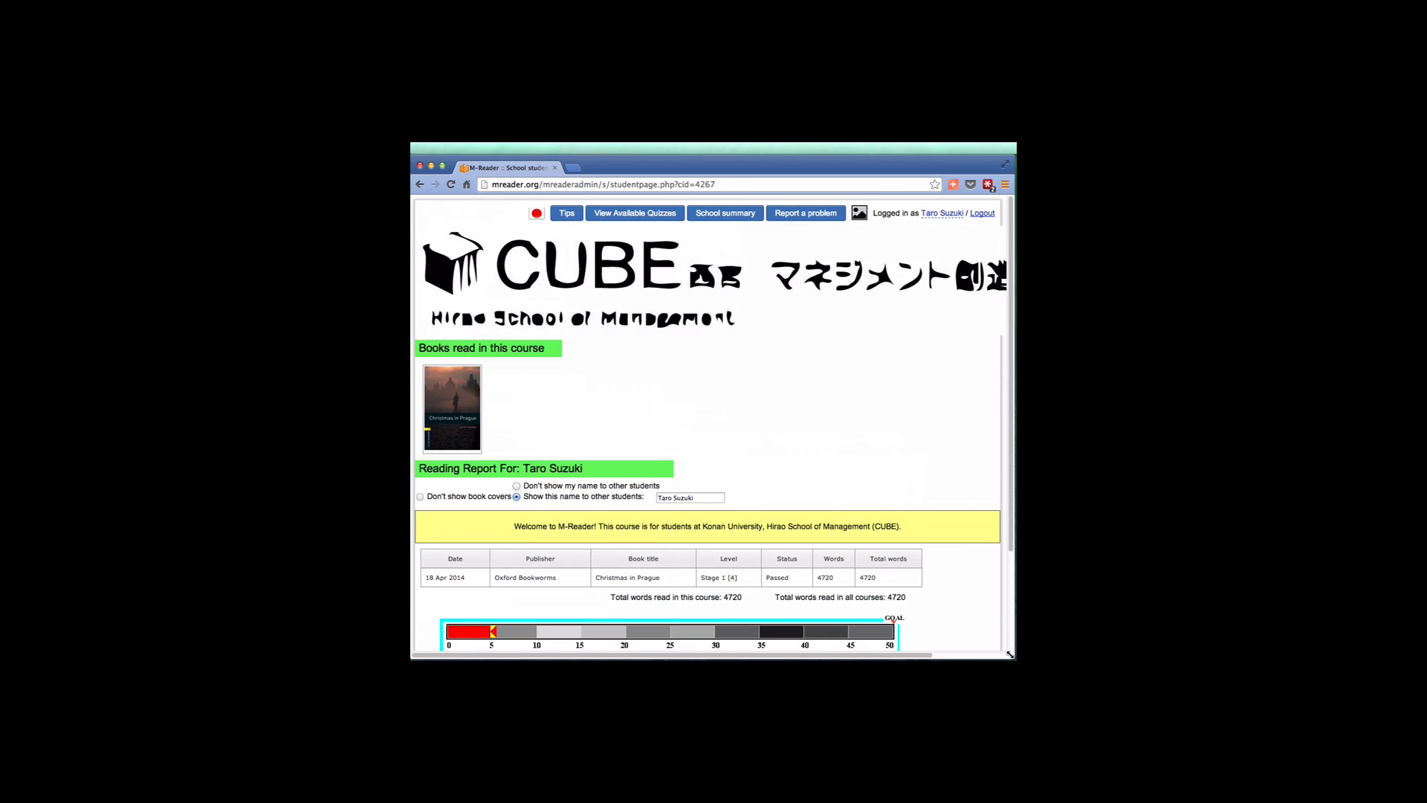
pyautogui.moveTo(930, 475)
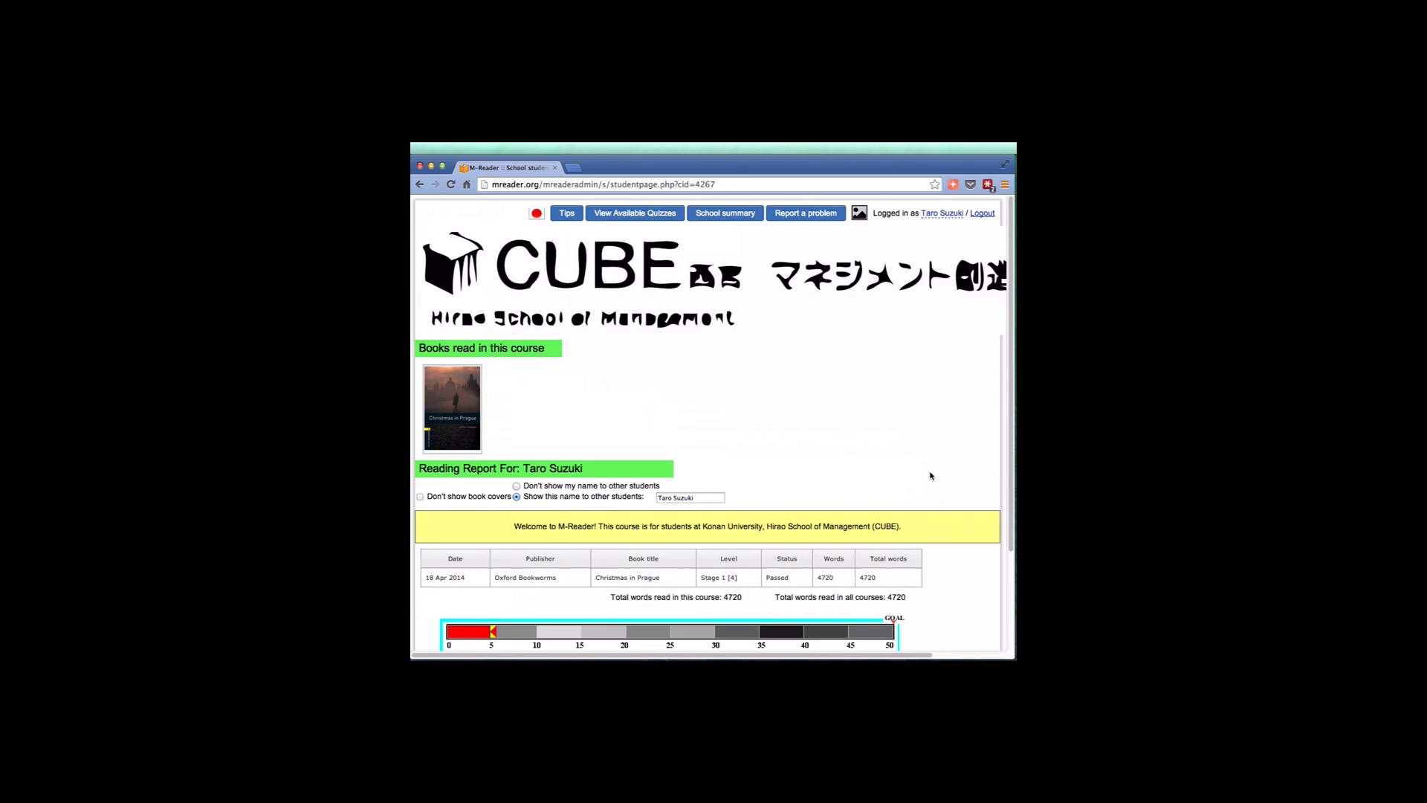